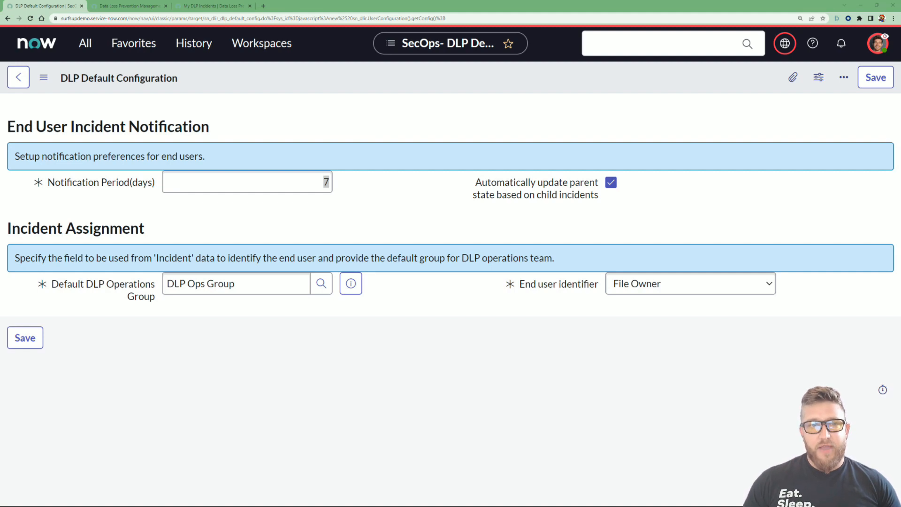
mouse_move(316, 381)
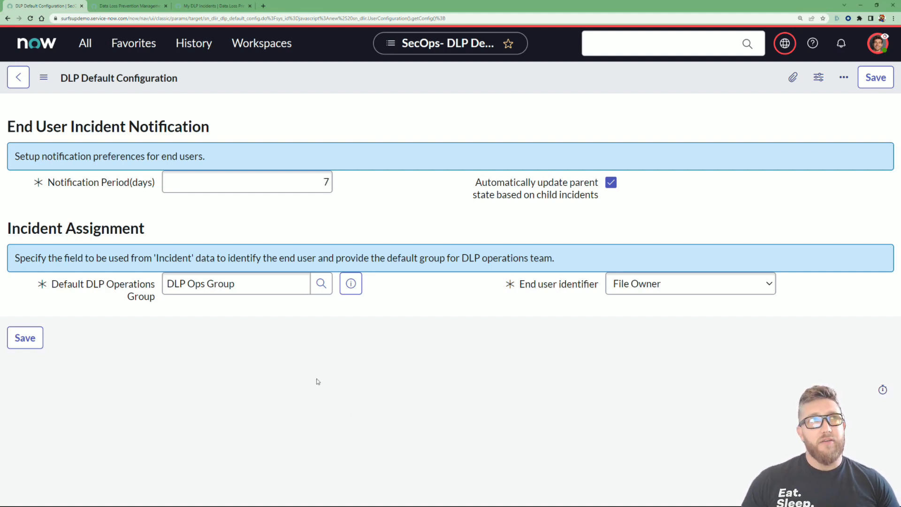
Set notification period 0, turn off automatic parent updating, and clear the default DLP operations group
left_click(246, 182)
type("0")
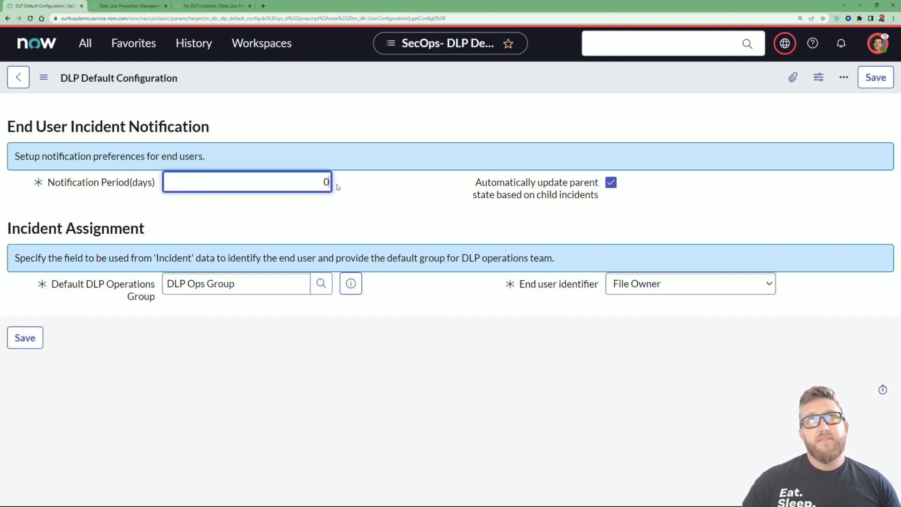
left_click(611, 182)
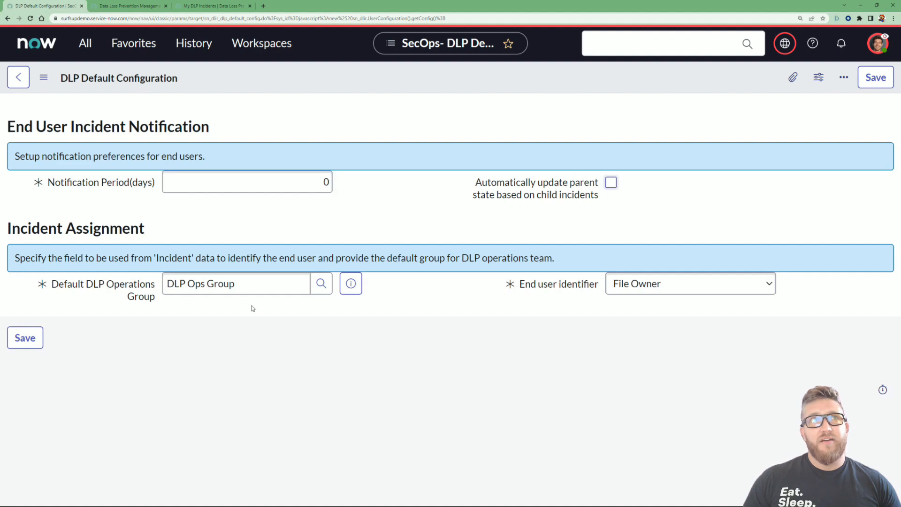
left_click(236, 283)
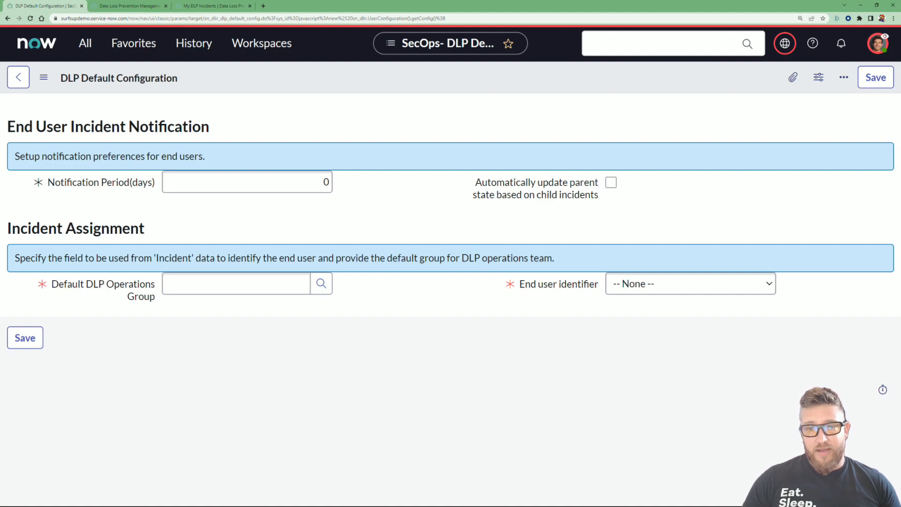
mouse_move(403, 294)
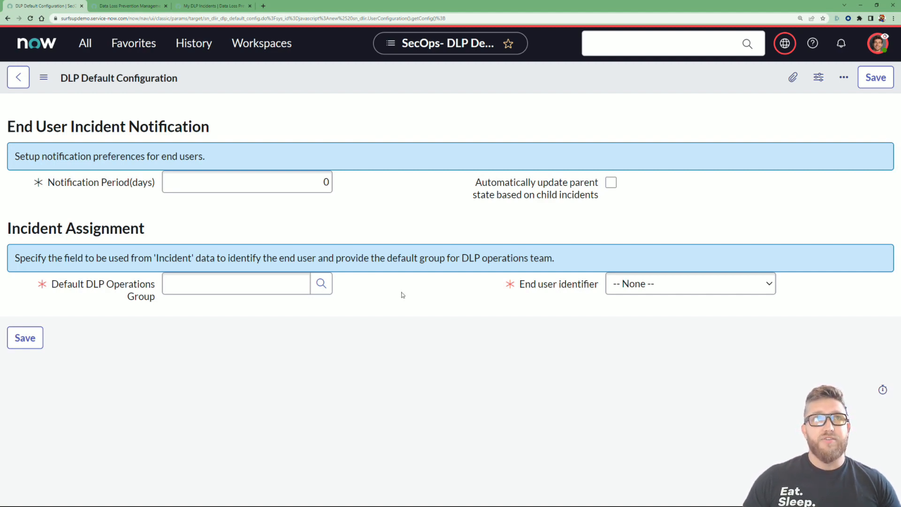
Enter a 7-day notification period, re-enable auto parent updating, and pick DLP Ops Group from recents
type("7")
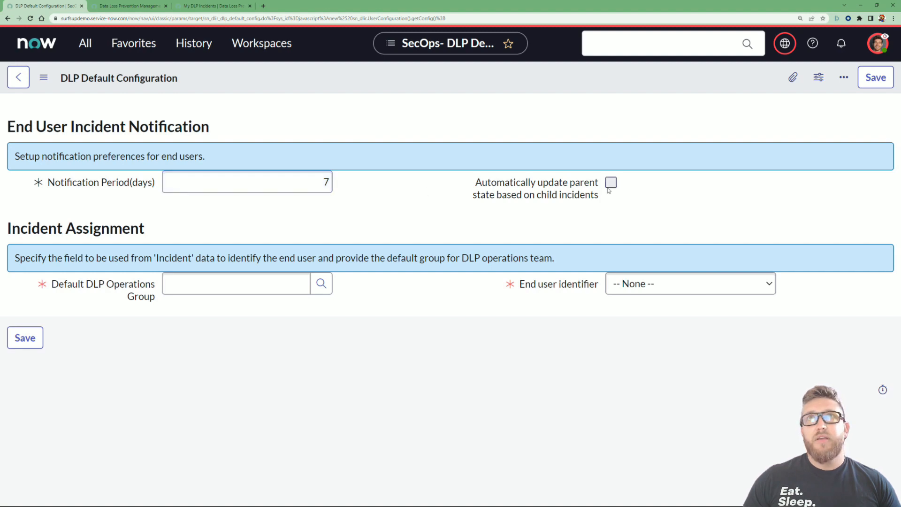
left_click(611, 182)
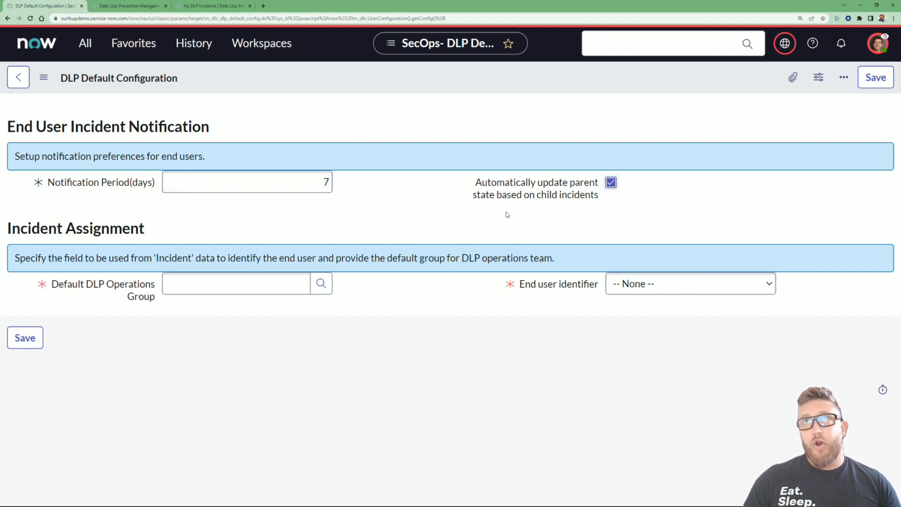
left_click(236, 283)
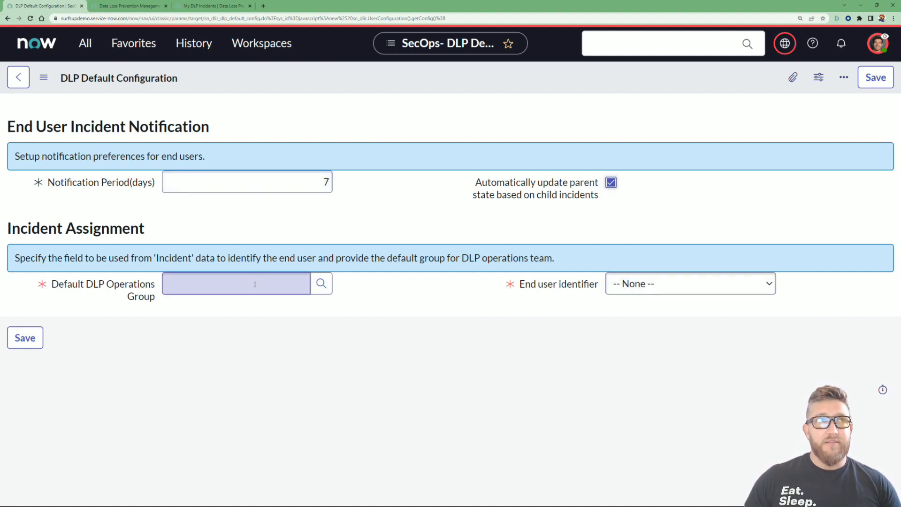
left_click(236, 282)
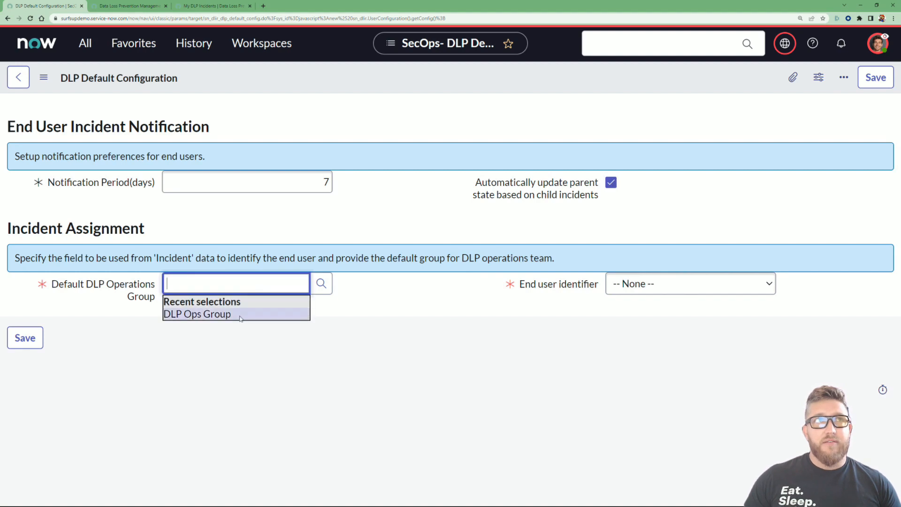
left_click(197, 314)
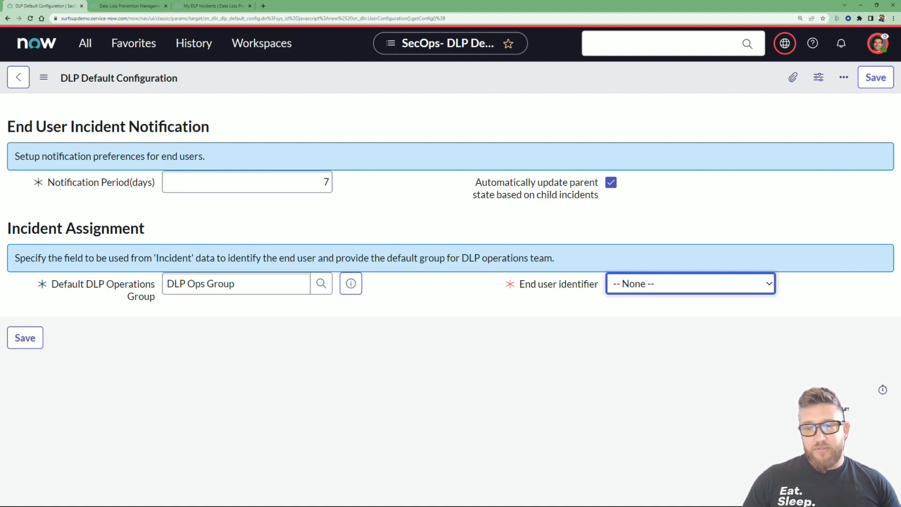
mouse_move(726, 396)
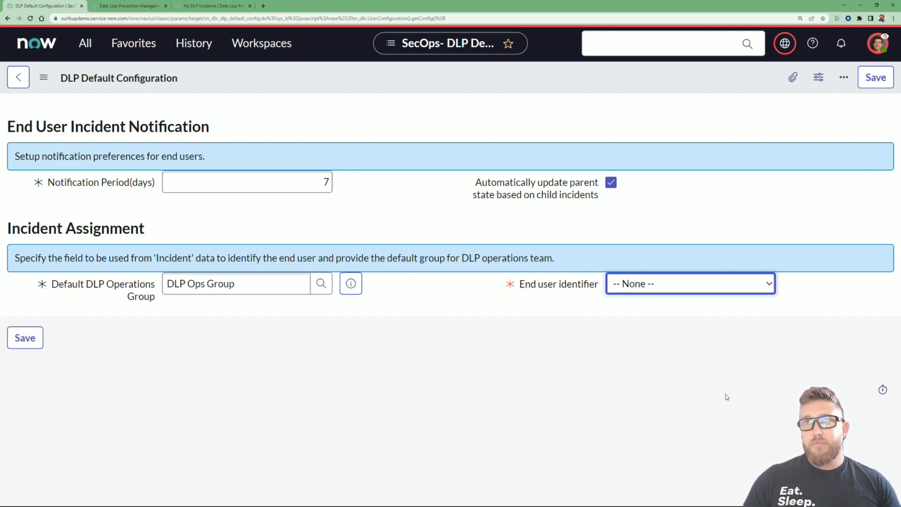
Set File Owner as the end user identifier and save the DLP default configuration
left_click(690, 284)
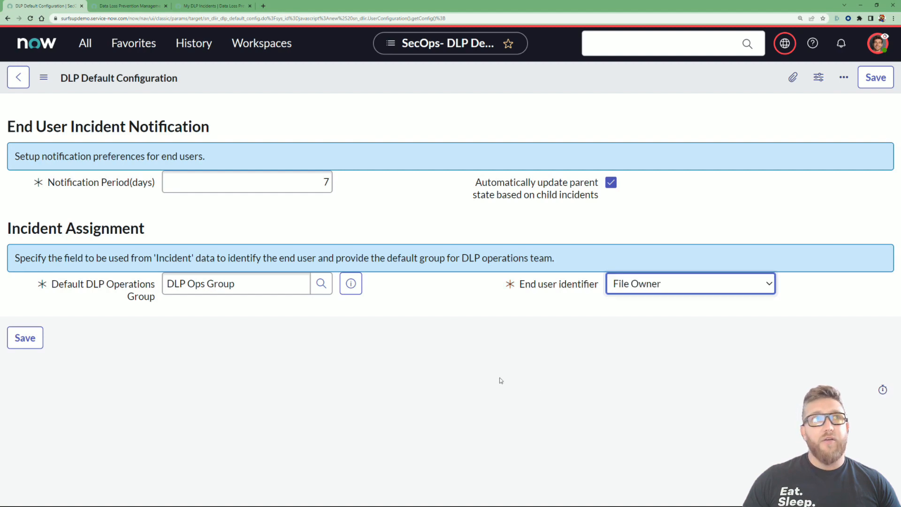
left_click(875, 77)
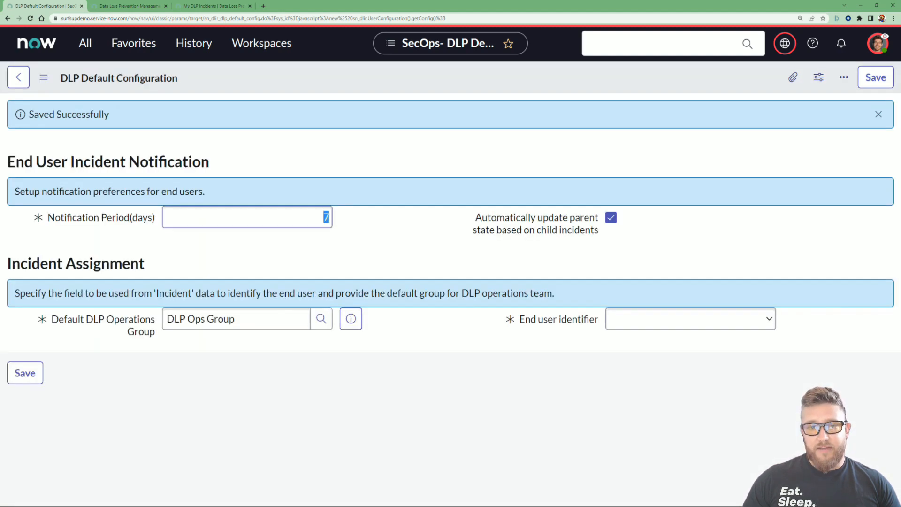
left_click(690, 319)
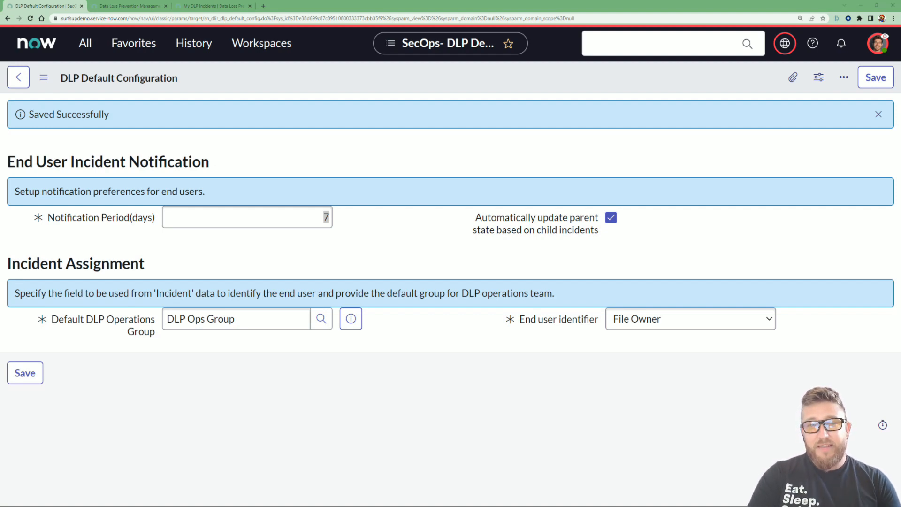
mouse_move(263, 113)
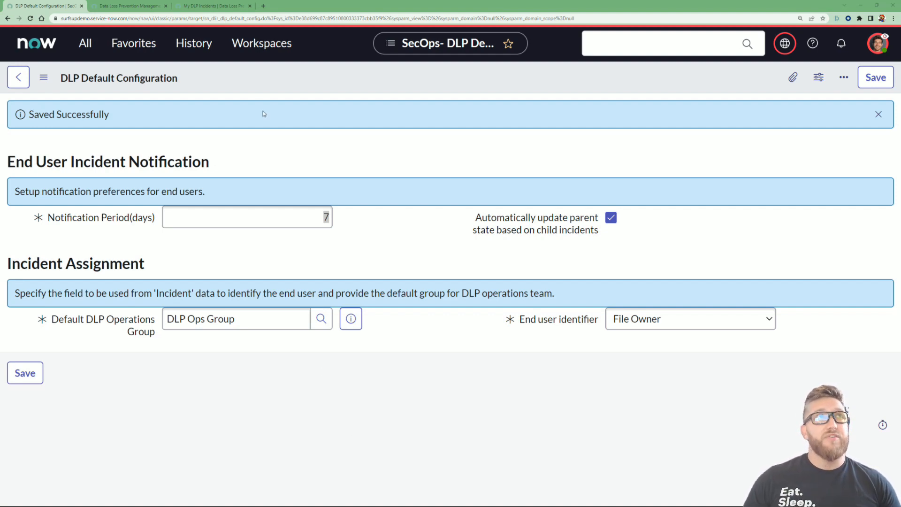
Navigate via All > DLP Administration > Assignment Rules to the Assign DLP Incident rule
left_click(85, 43)
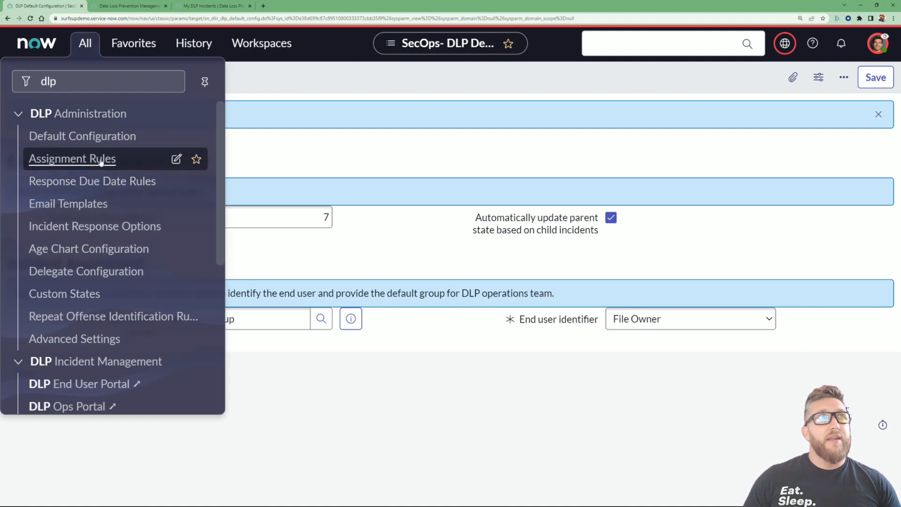
left_click(71, 159)
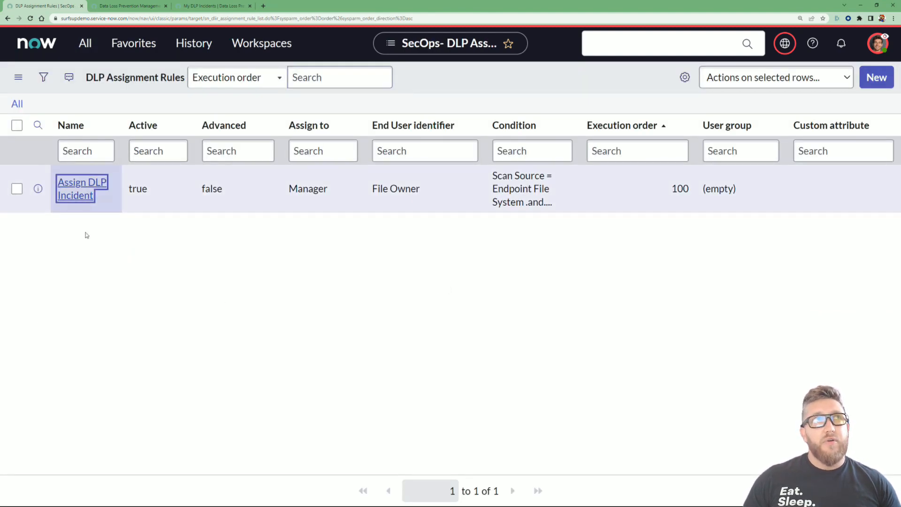
left_click(82, 188)
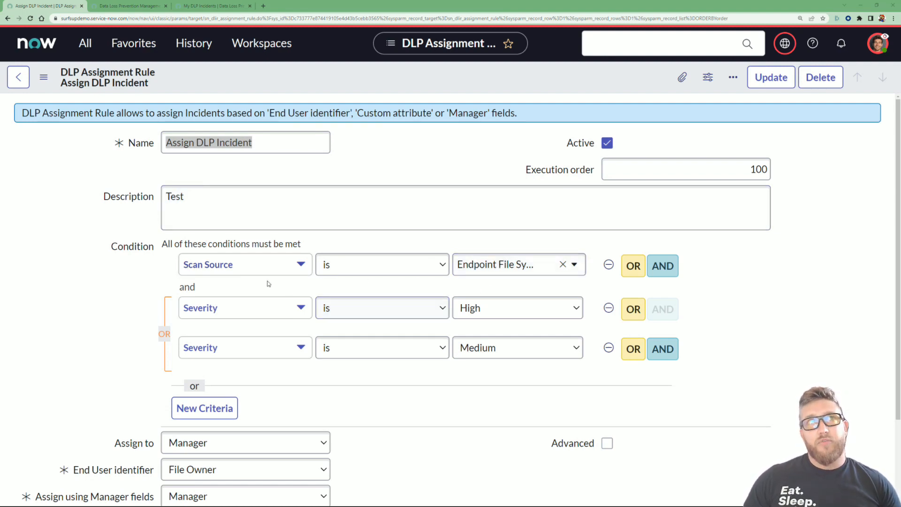
Scroll through the rule form to review its scan source and severity conditions
scroll("down", 3)
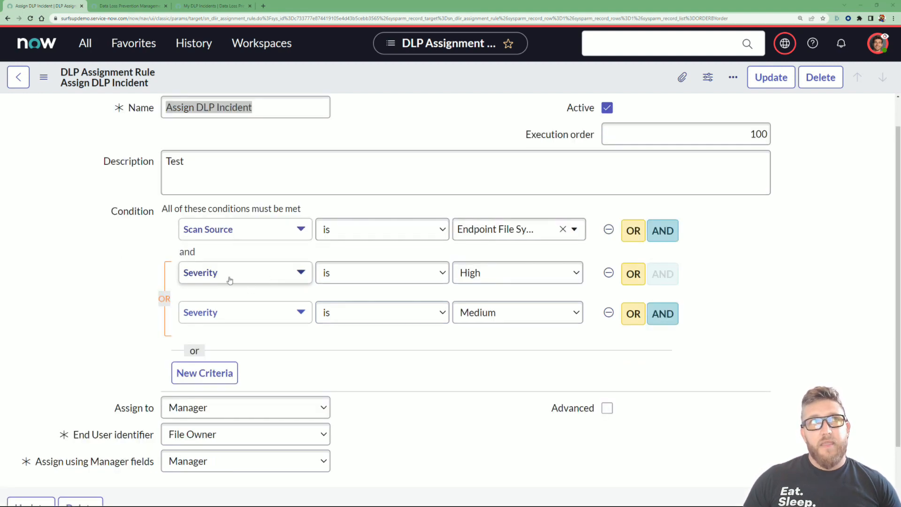
mouse_move(488, 272)
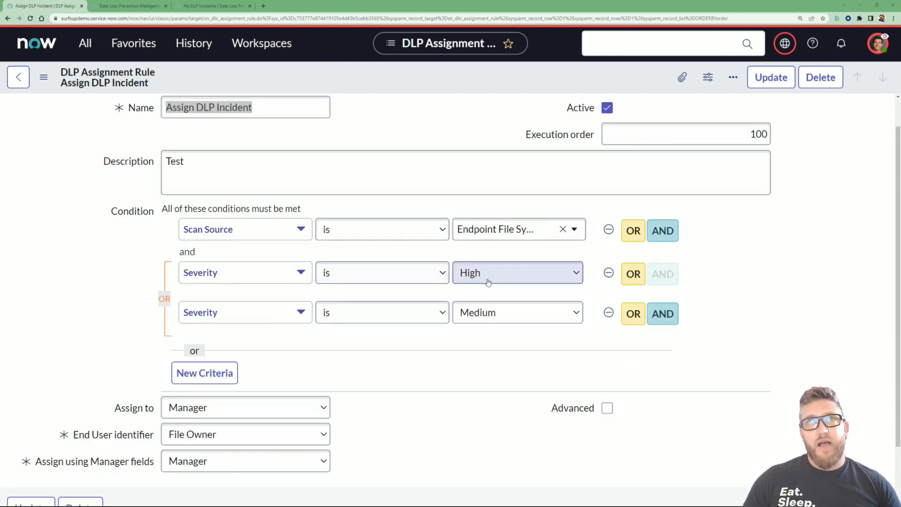
scroll("down", 3)
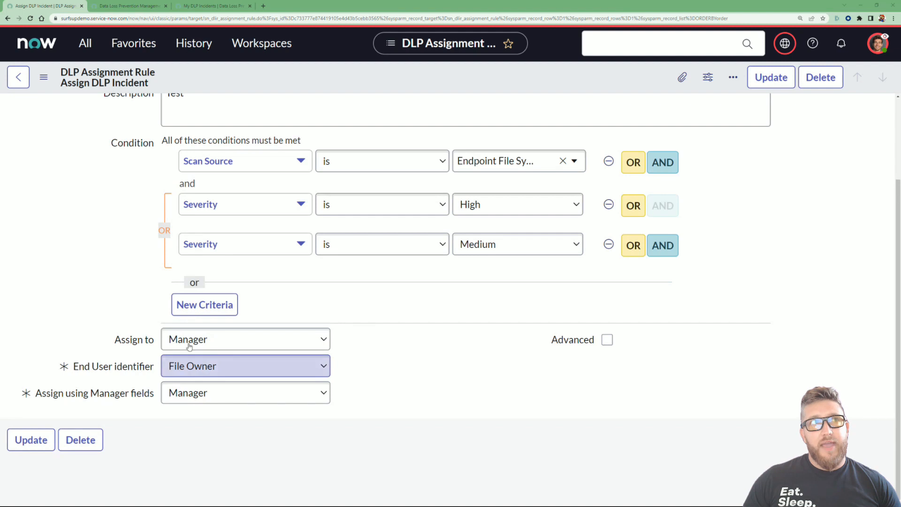
left_click(245, 392)
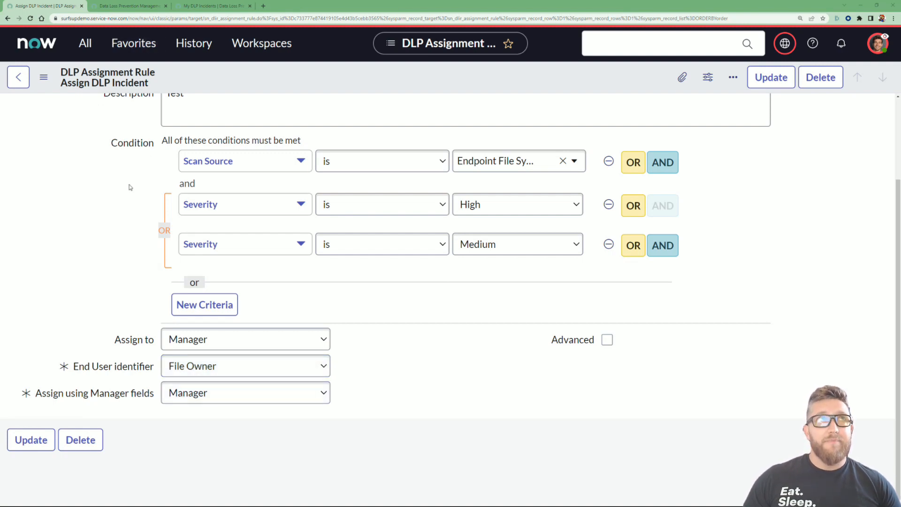
Navigate to DLP Administration > Response Due Date Rules to view the Escalate to Manager rule
left_click(85, 44)
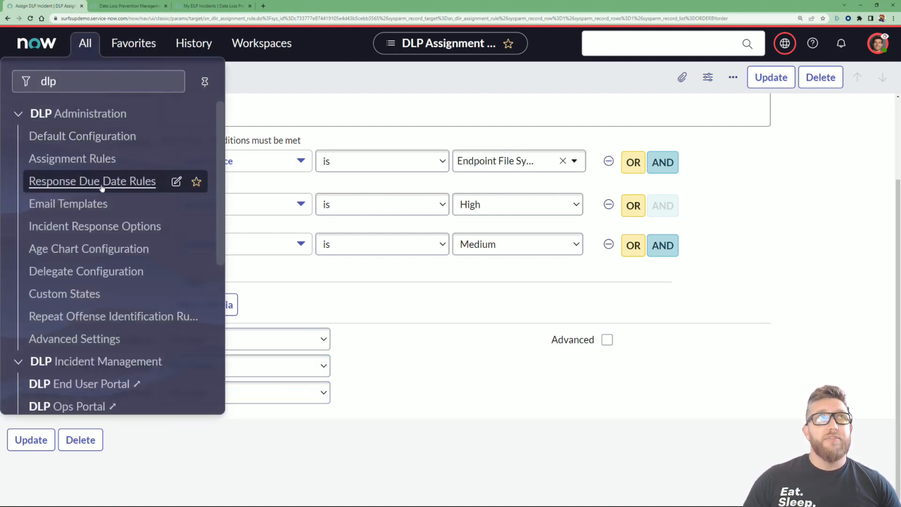
left_click(92, 181)
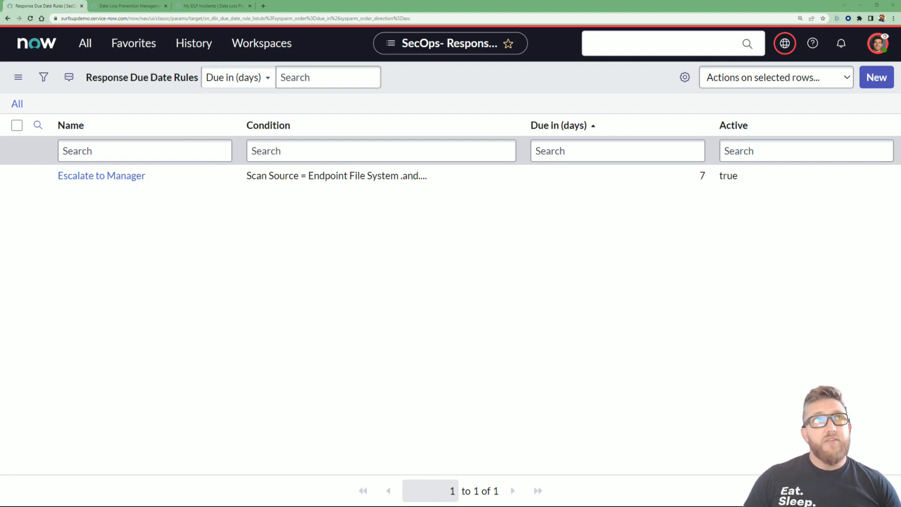
mouse_move(101, 175)
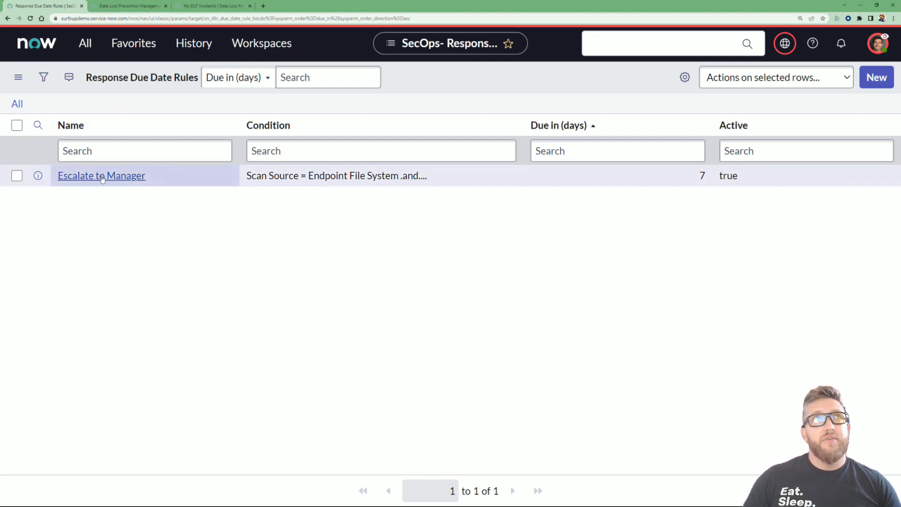
Review the Escalate to Manager rule's full condition criteria, then bring up the DLP modules menu
left_click(101, 175)
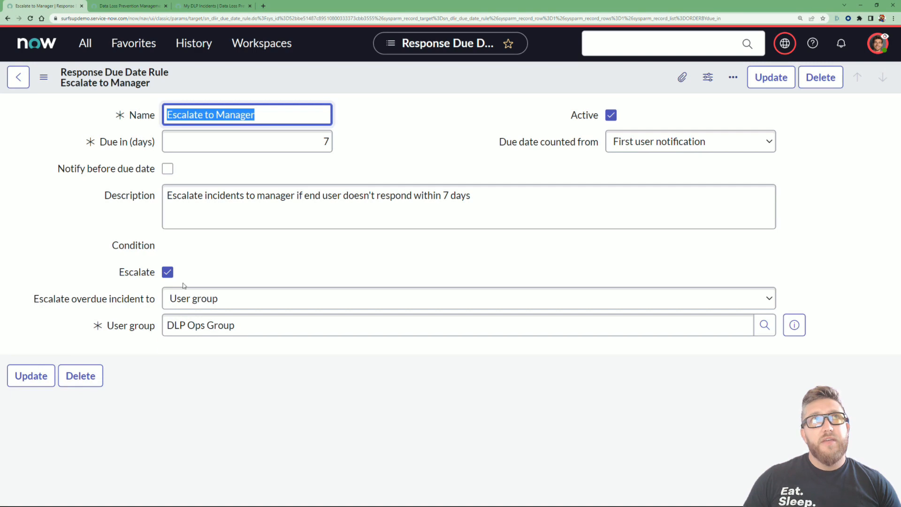
left_click(134, 245)
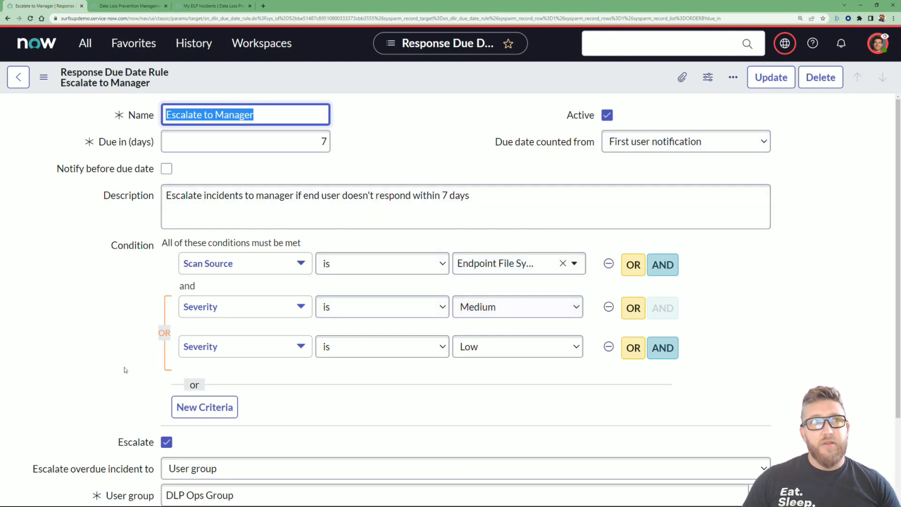
scroll("down", 3)
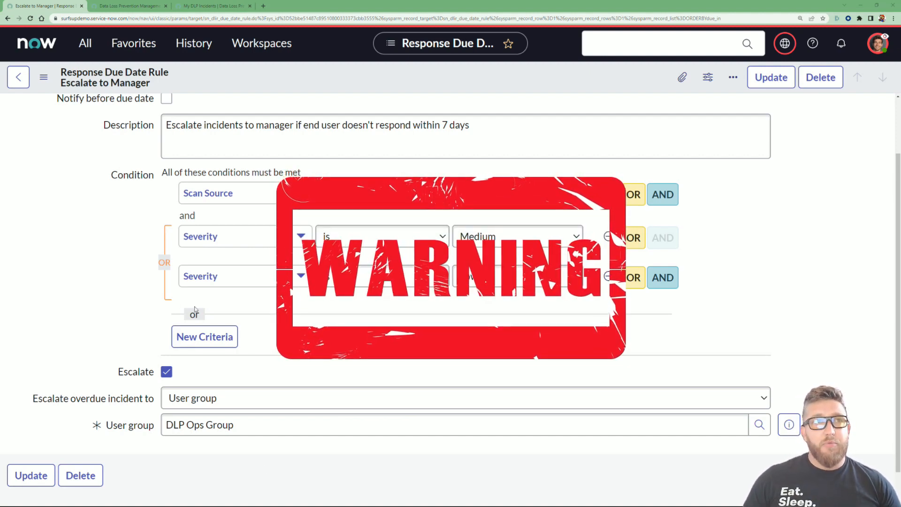
left_click(85, 43)
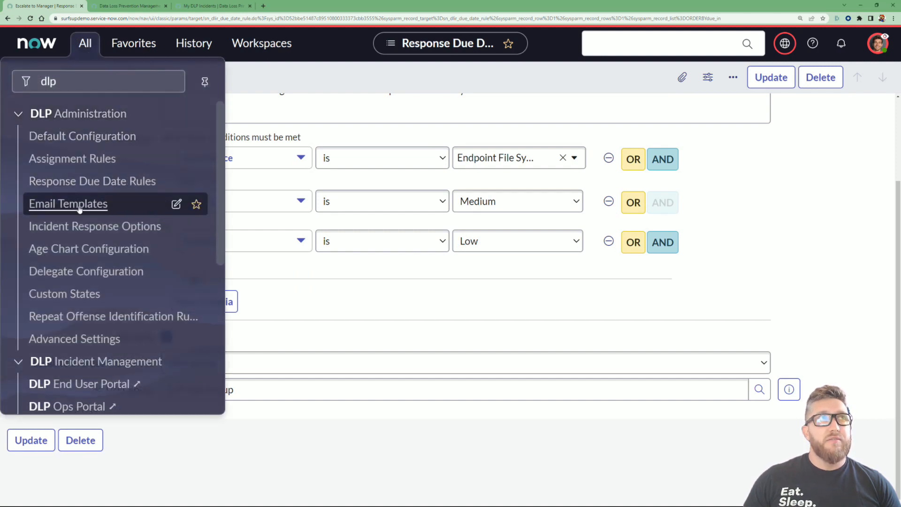
Go to DLP Email Templates and open Default template for Escalation - Digest
left_click(68, 204)
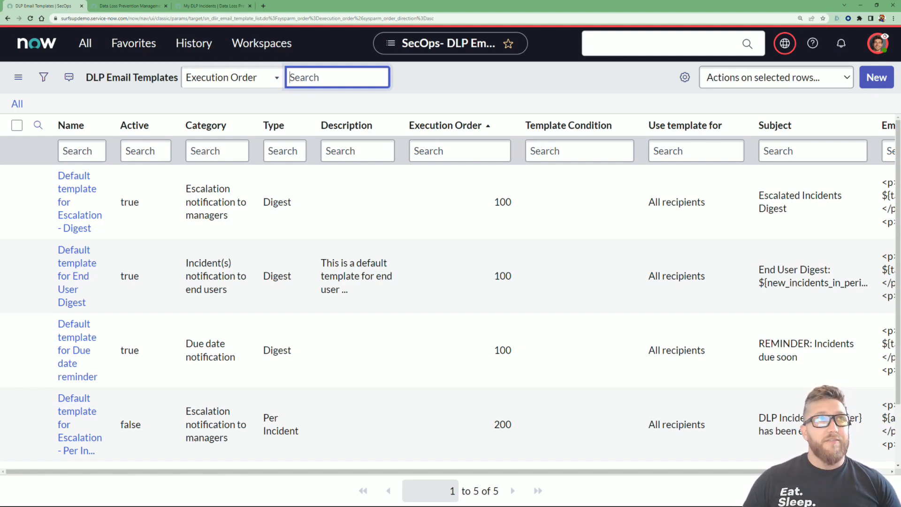
double_click(76, 201)
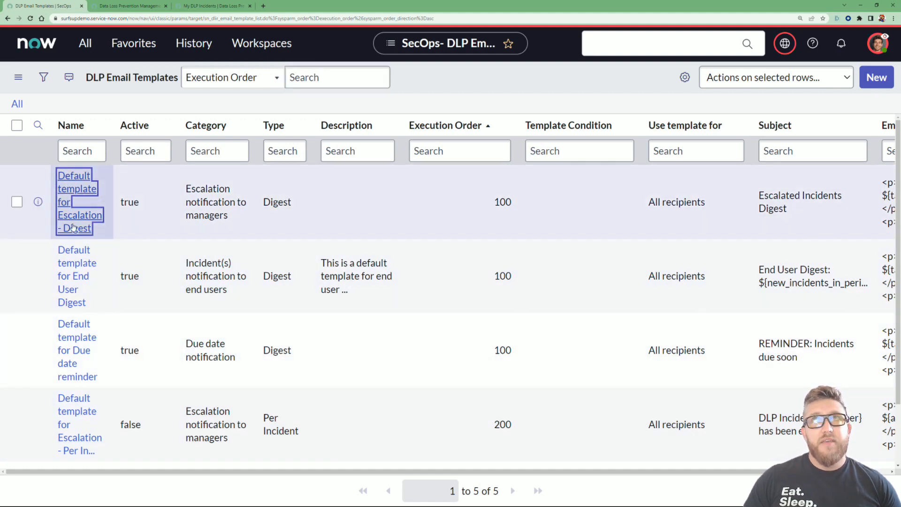
left_click(76, 202)
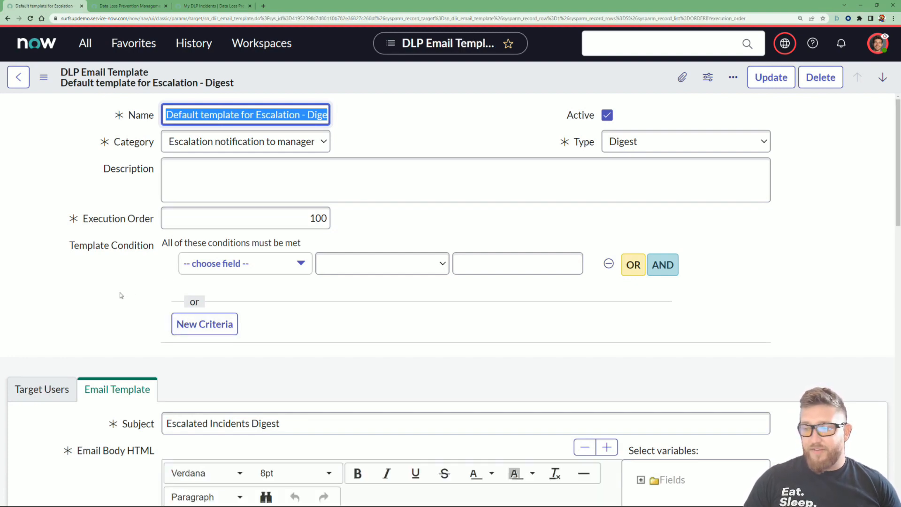
Scroll to the Email Template tab, place the cursor in the body, and expand the template fields list
scroll("down", 3)
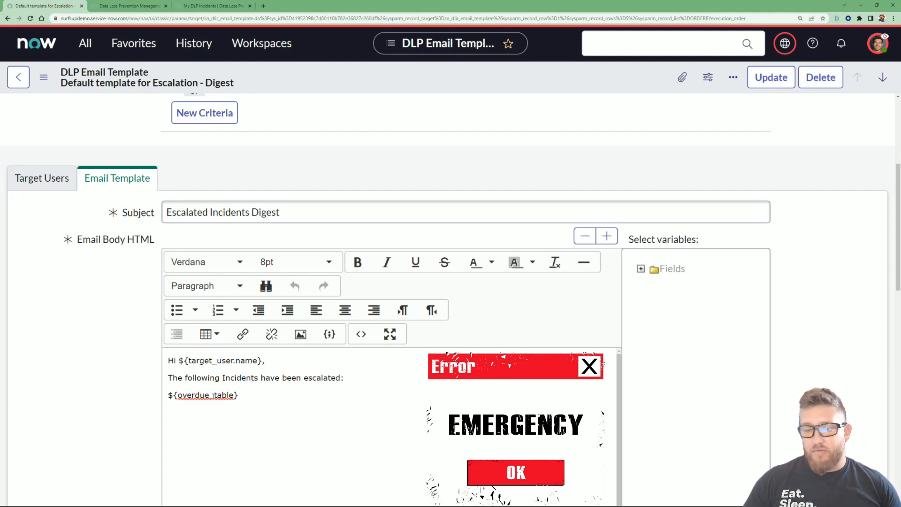
left_click(516, 472)
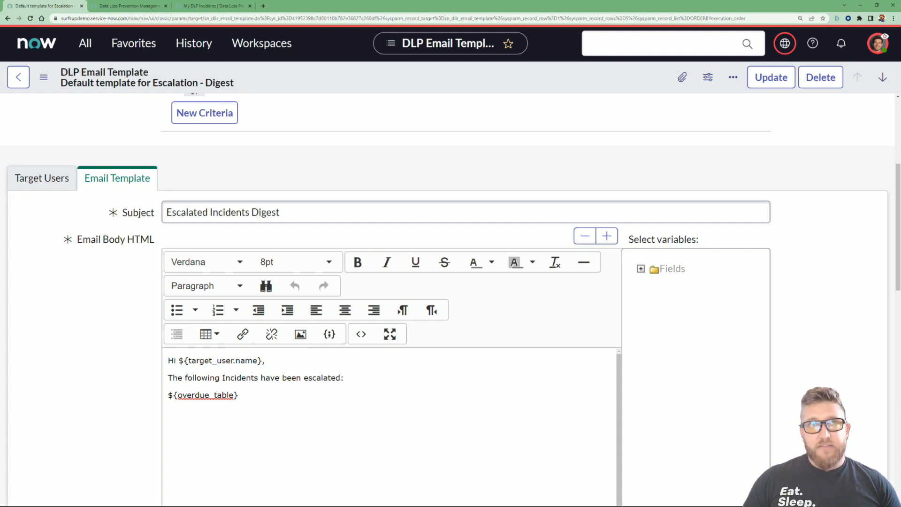
left_click(266, 395)
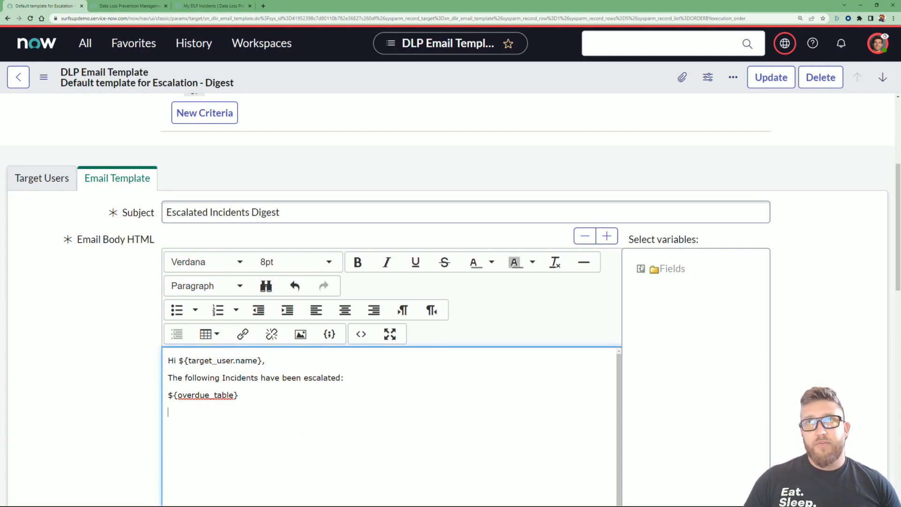
left_click(658, 269)
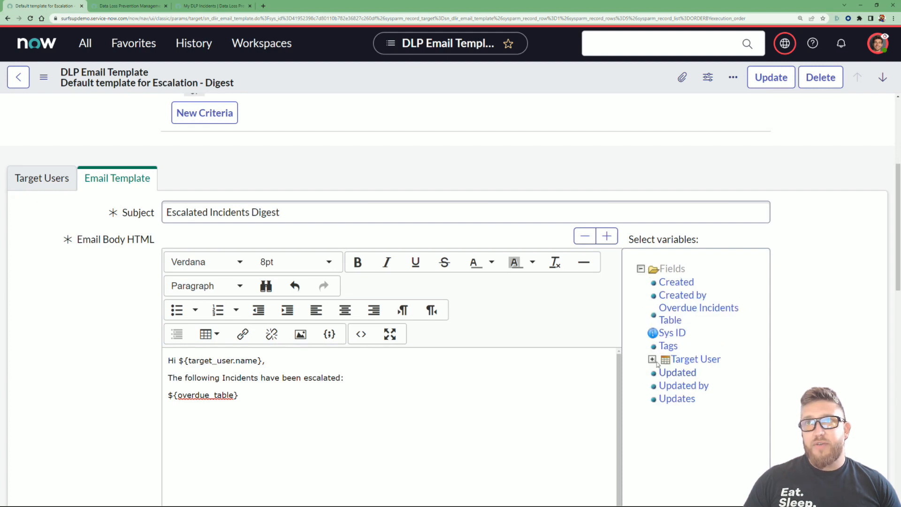
Expand Target User in the variables tree and scroll through its available fields
left_click(652, 358)
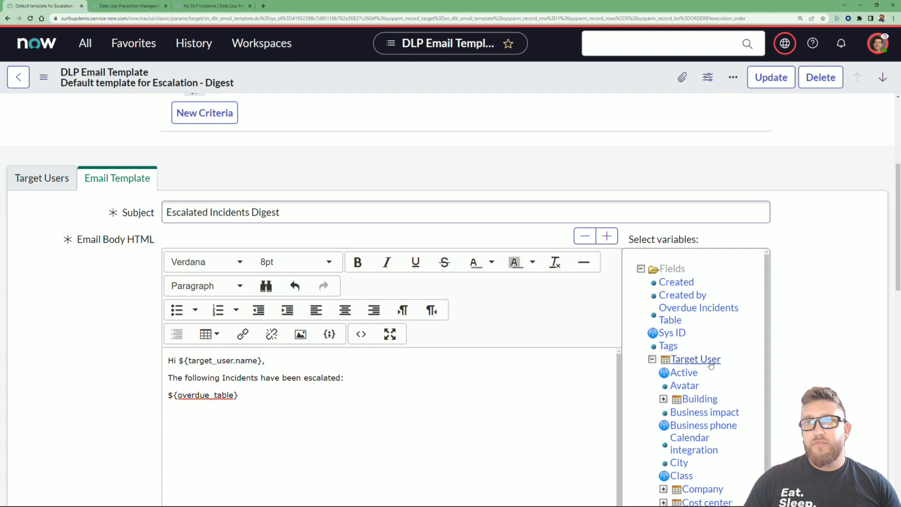
scroll("down", 3)
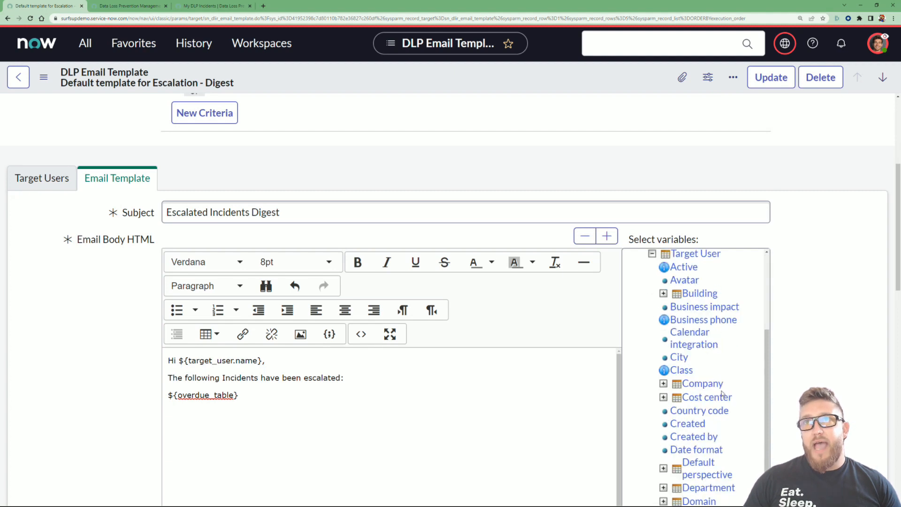
scroll("down", 3)
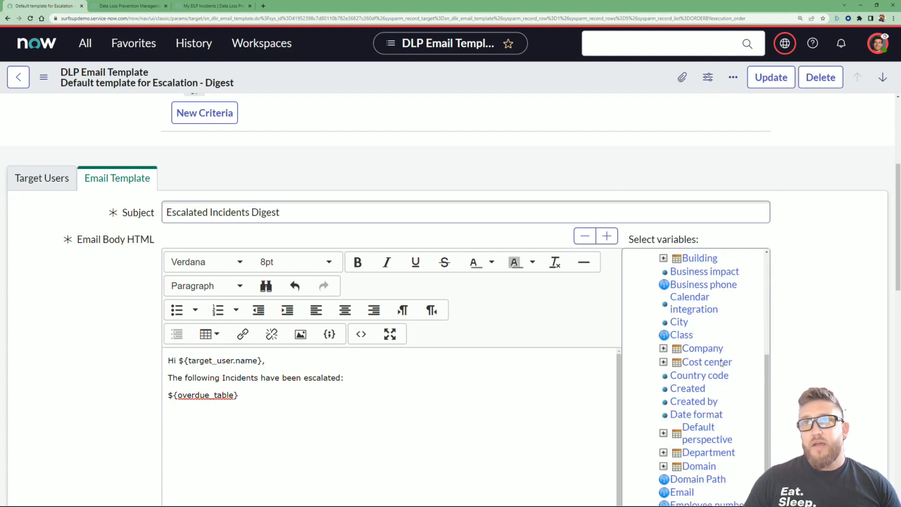
scroll("down", 3)
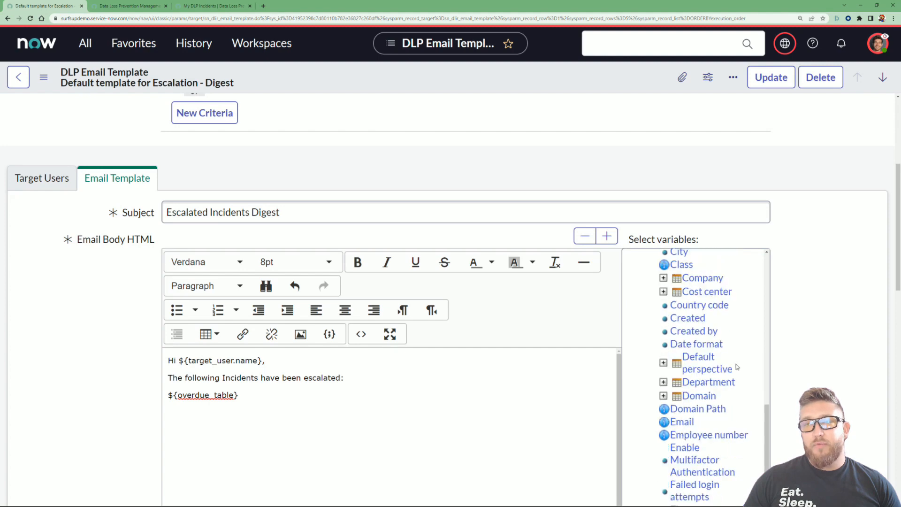
scroll("down", 3)
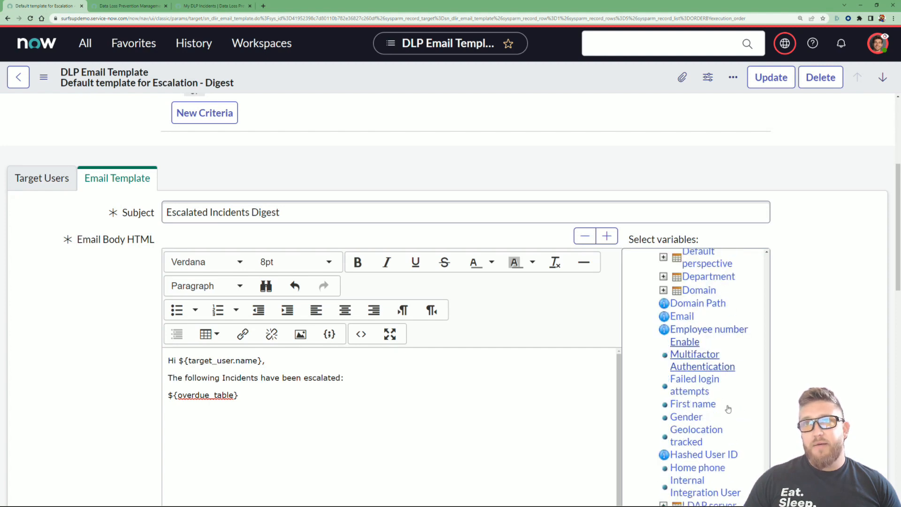
scroll("up", 3)
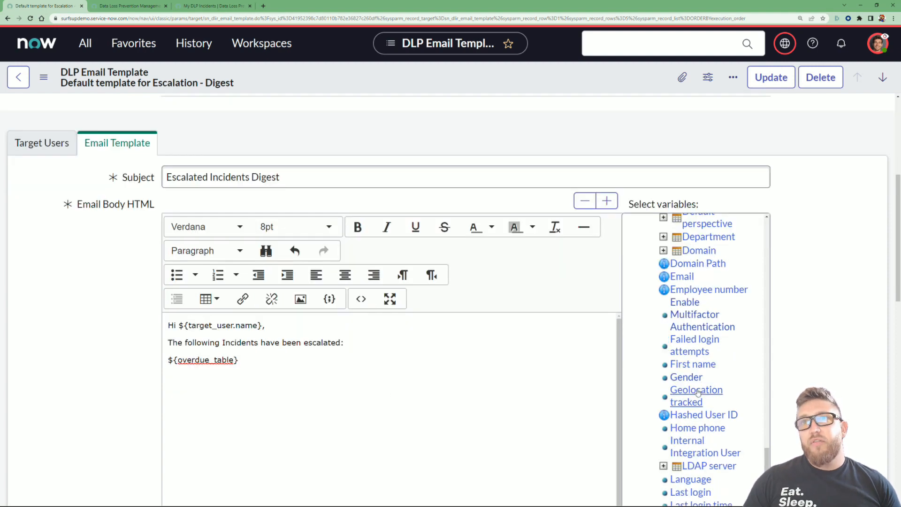
scroll("up", 3)
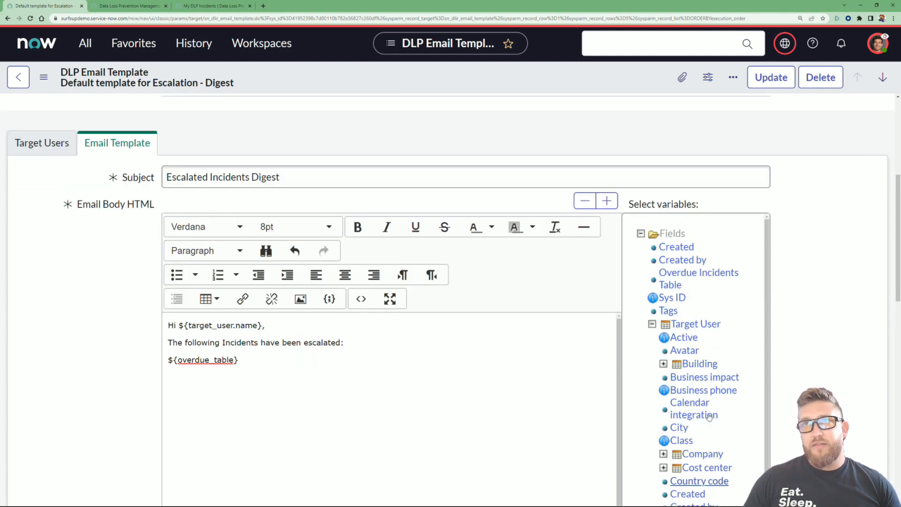
scroll("up", 3)
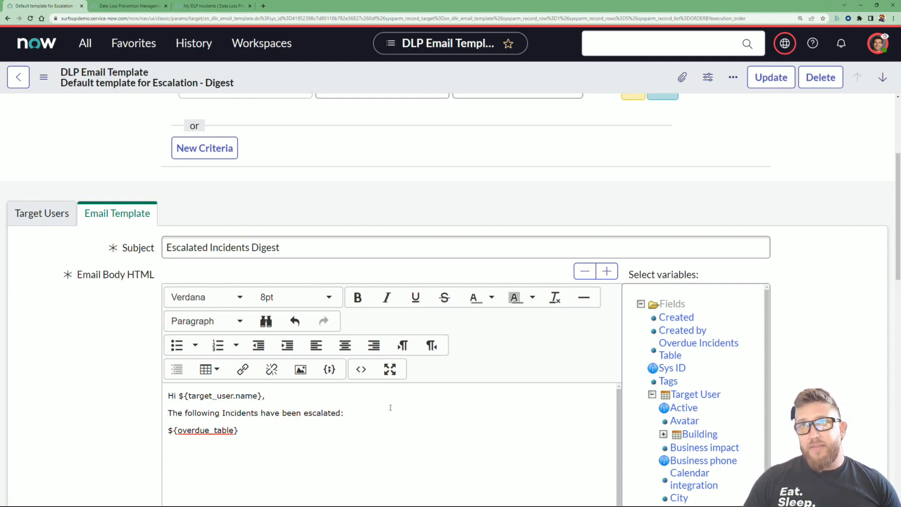
mouse_move(698, 343)
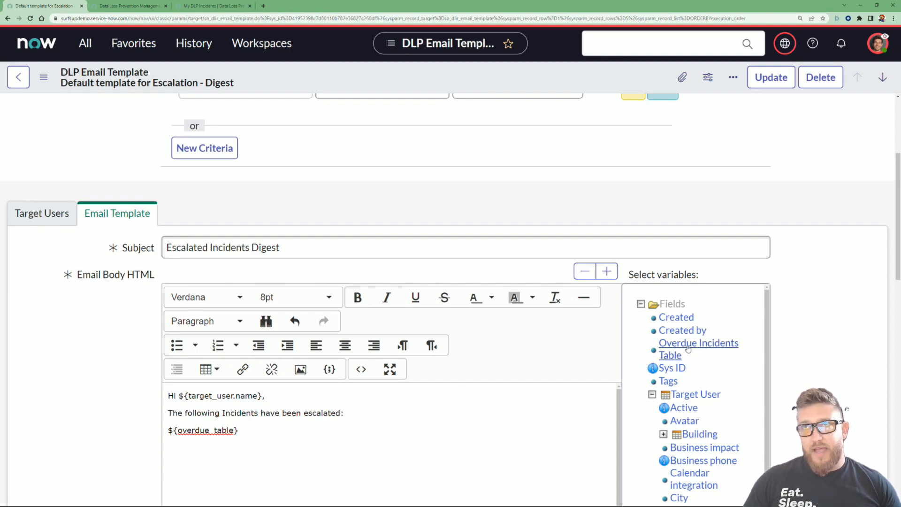
scroll("down", 3)
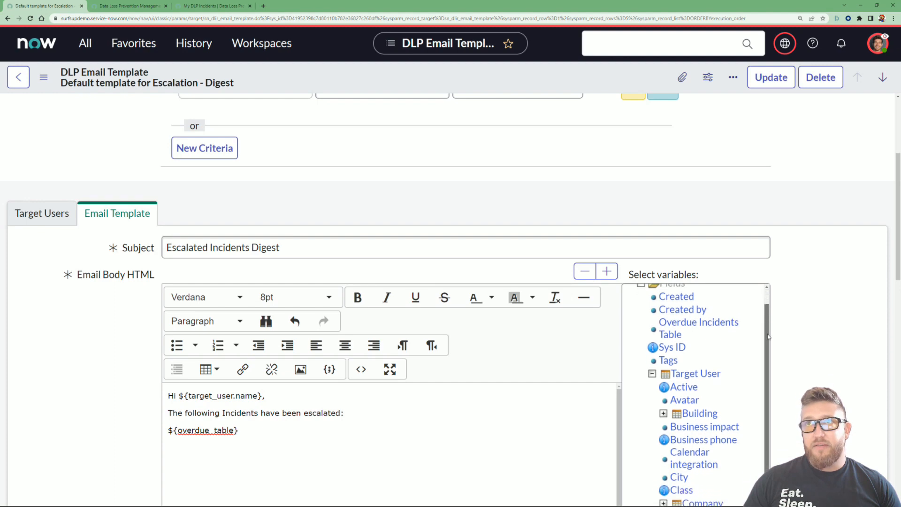
scroll("up", 3)
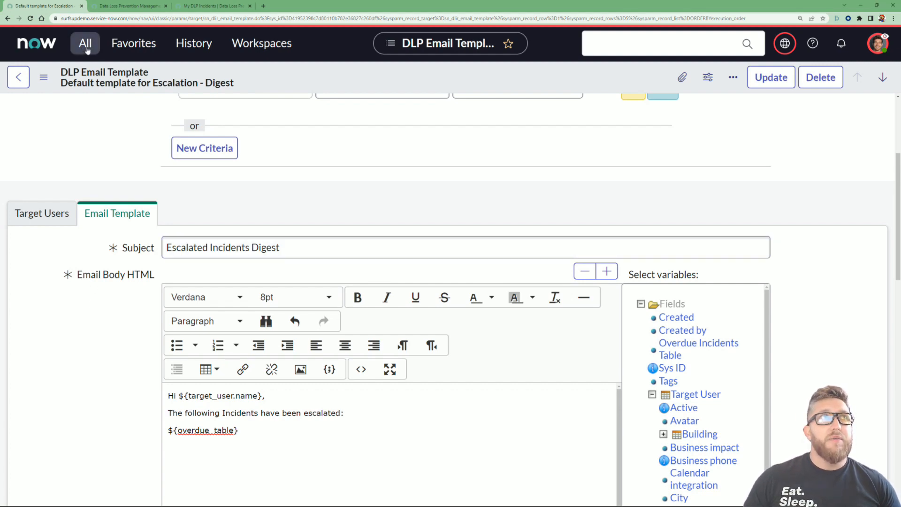
Navigate to DLP Administration > Incident Response Options and open the Default Option record
left_click(84, 43)
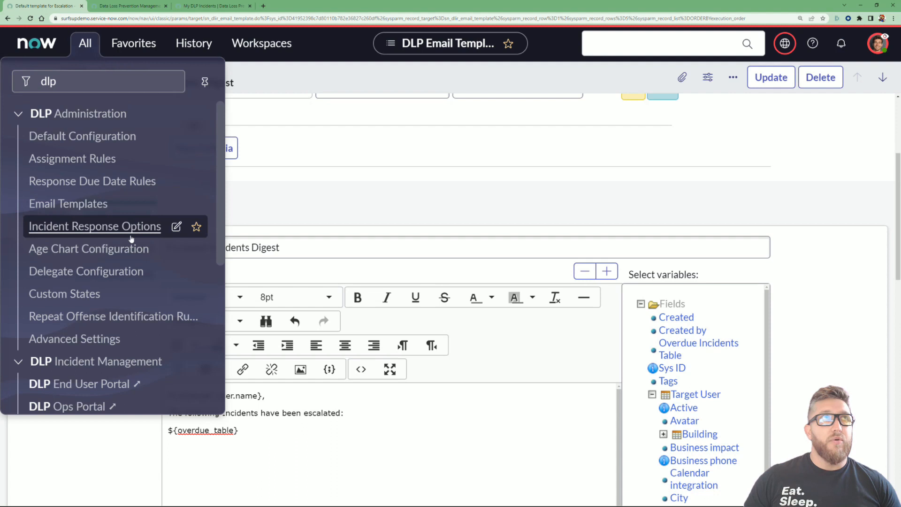
mouse_move(77, 114)
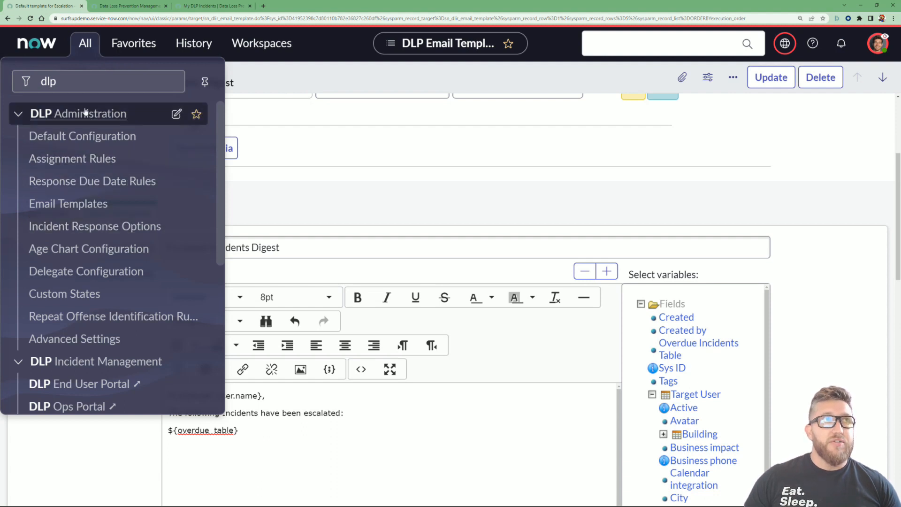
mouse_move(94, 226)
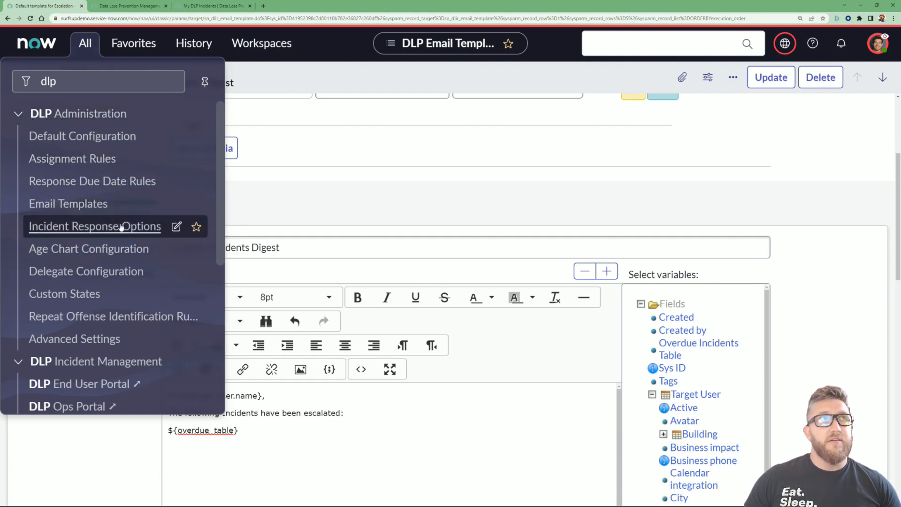
left_click(95, 226)
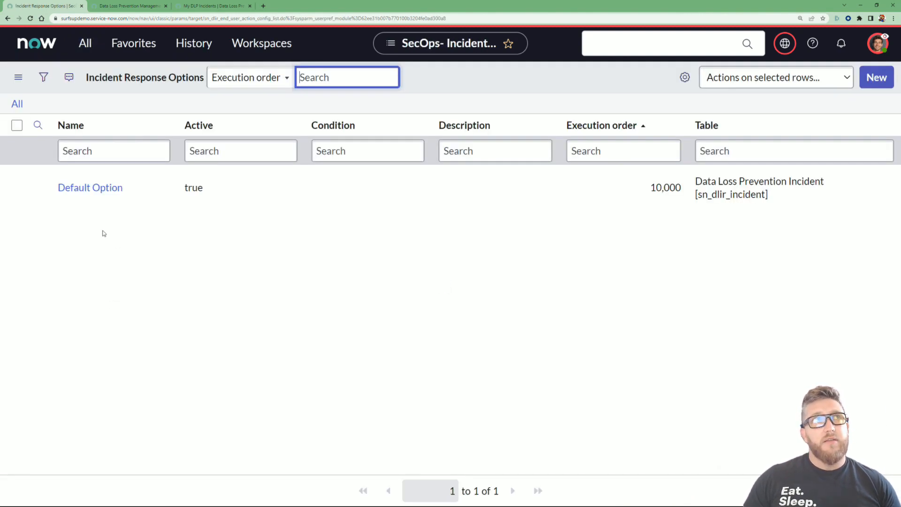
left_click(90, 188)
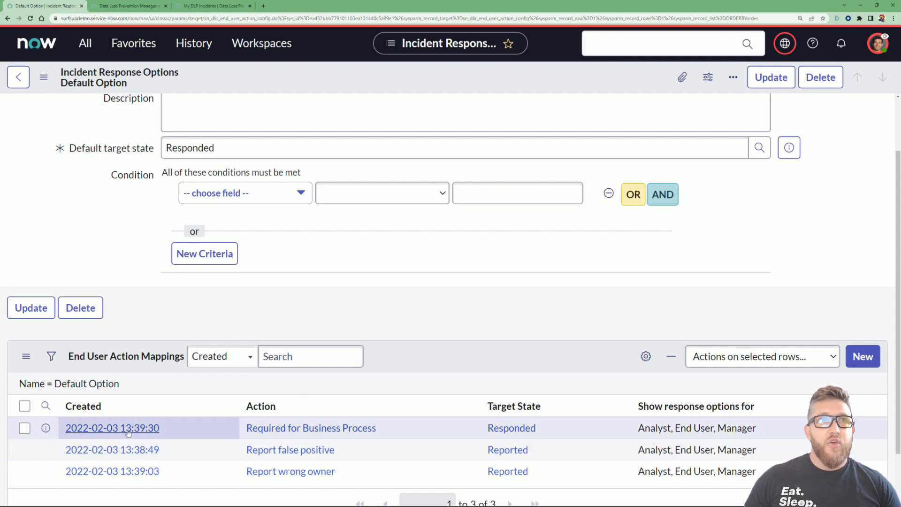
left_click(311, 428)
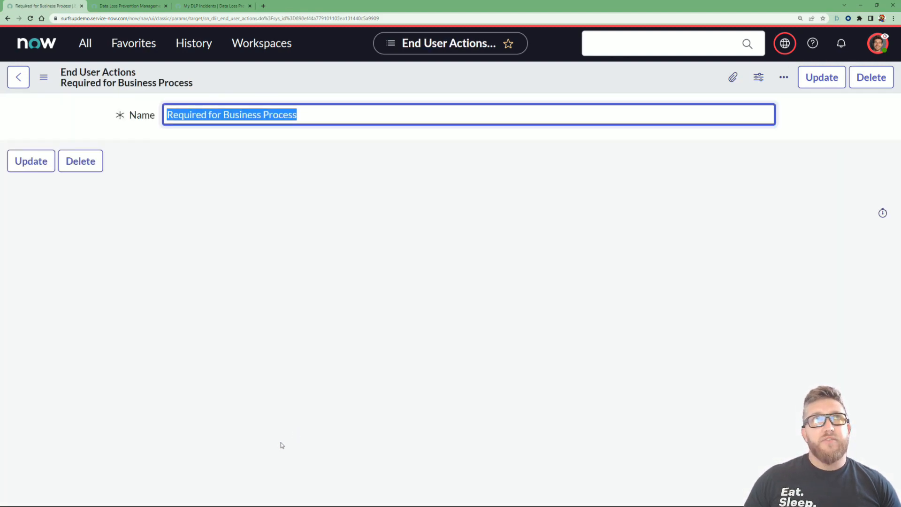
mouse_move(185, 198)
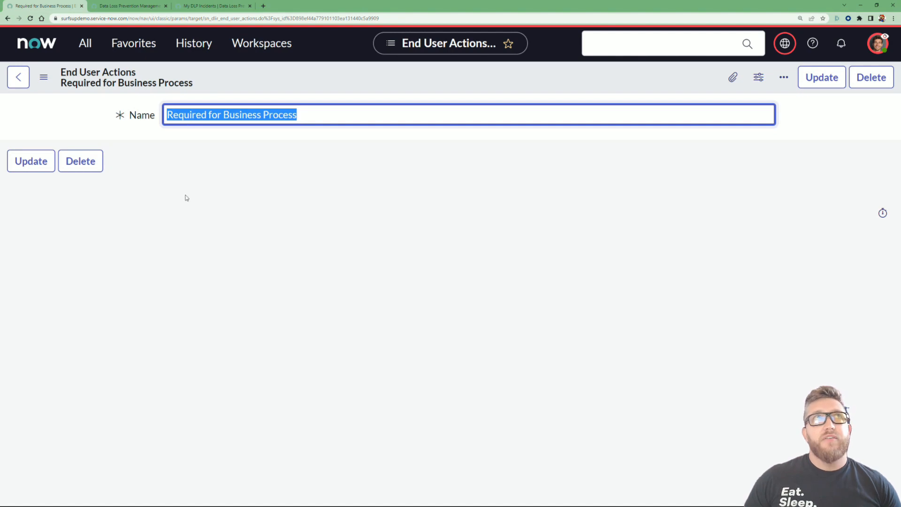
mouse_move(55, 79)
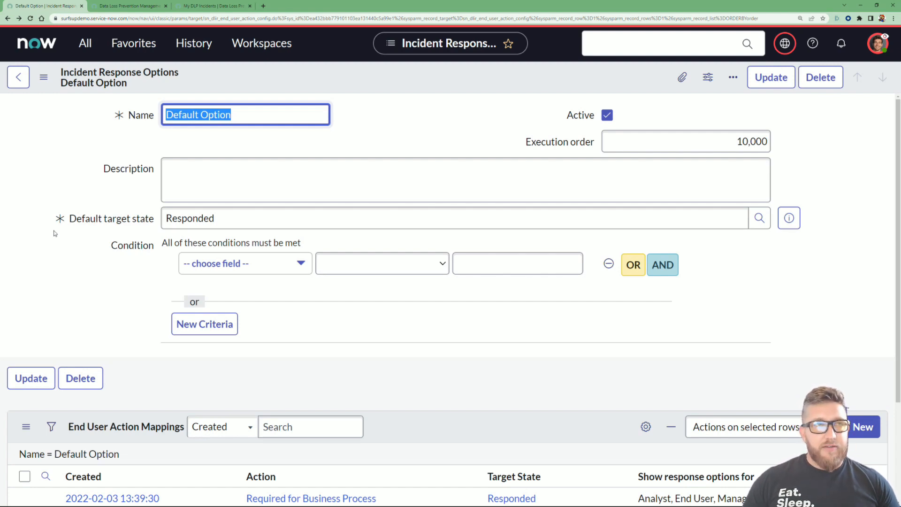
Switch to the Data Loss Prevention tab and scroll through the DLP Workspace Overview widgets
left_click(128, 5)
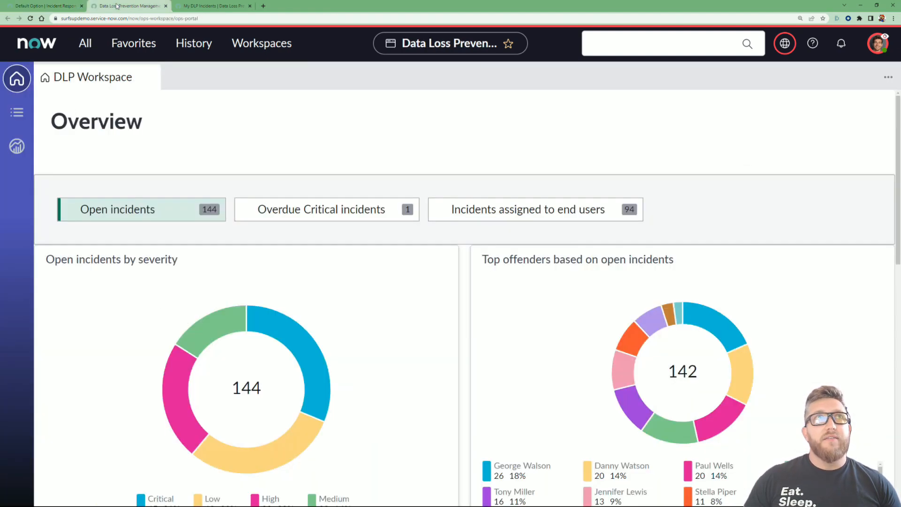
mouse_move(355, 112)
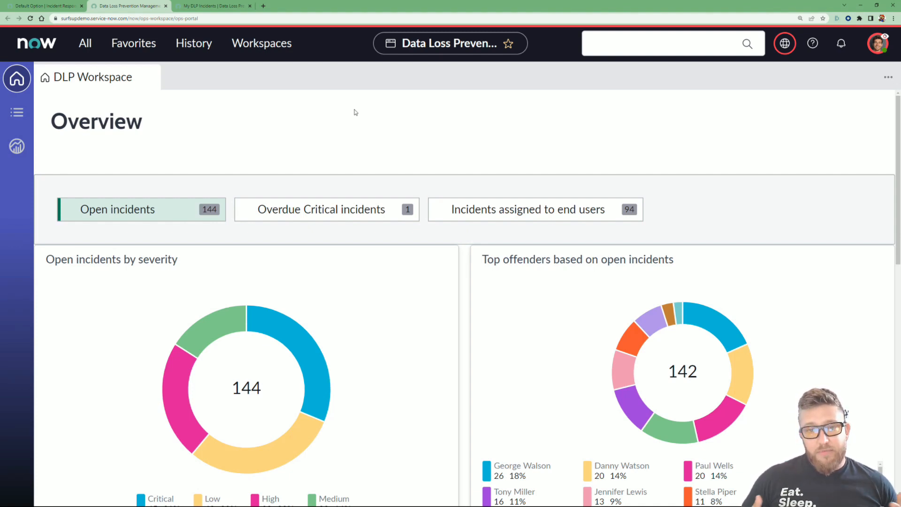
mouse_move(290, 93)
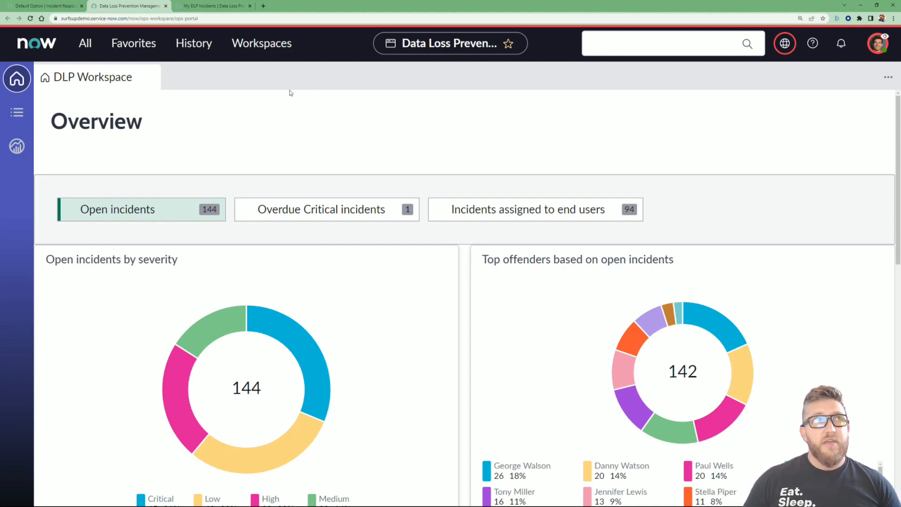
scroll("down", 3)
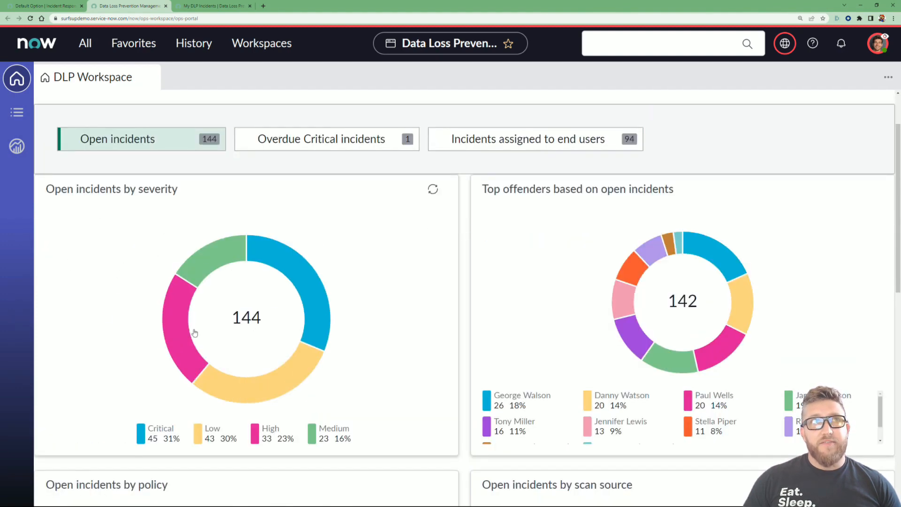
mouse_move(652, 196)
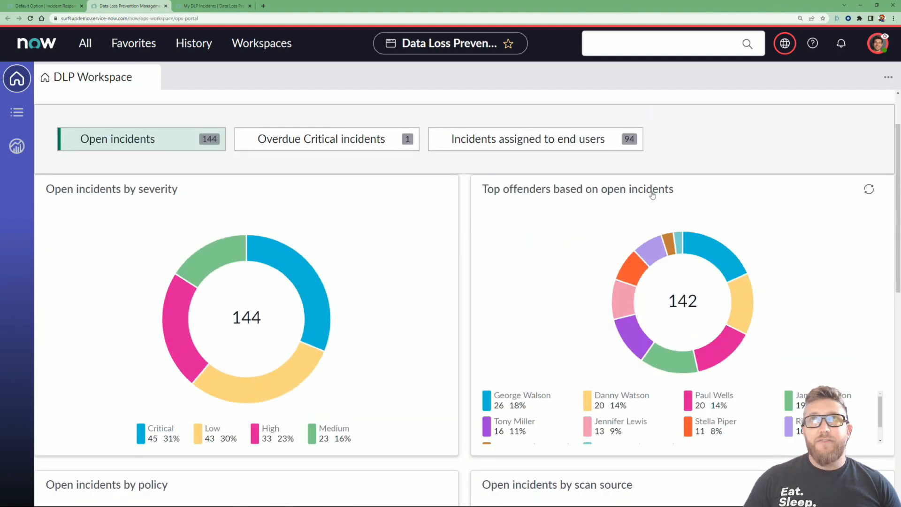
scroll("down", 3)
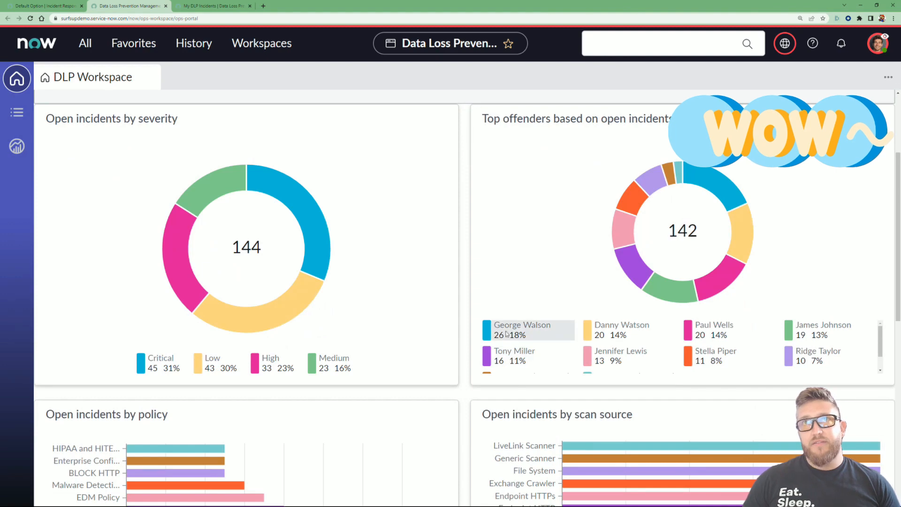
scroll("down", 3)
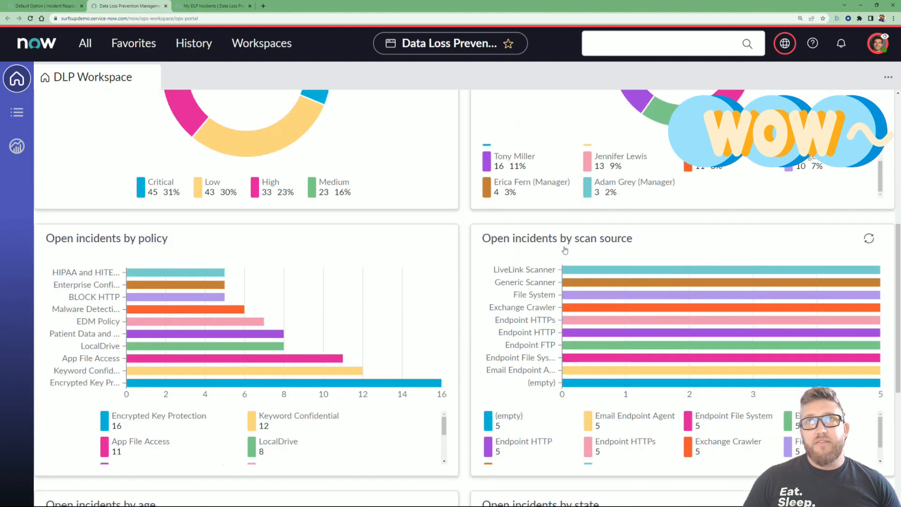
scroll("down", 3)
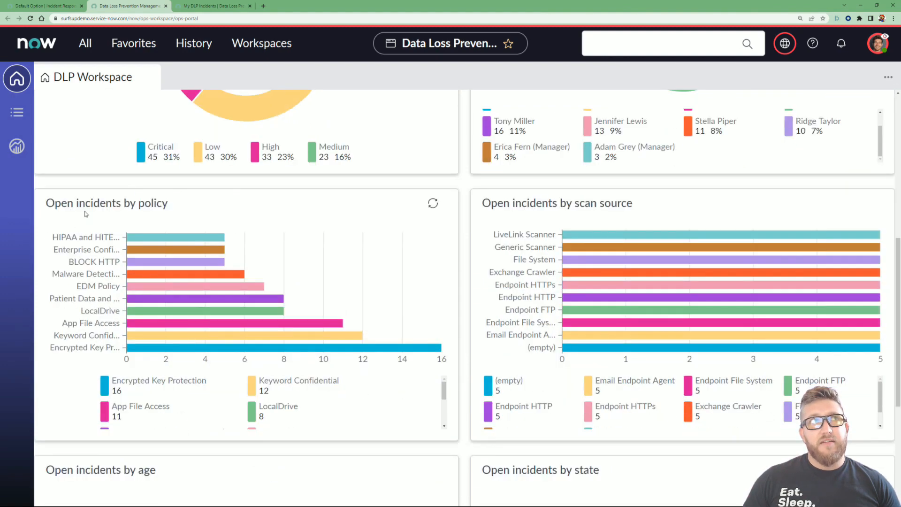
scroll("down", 3)
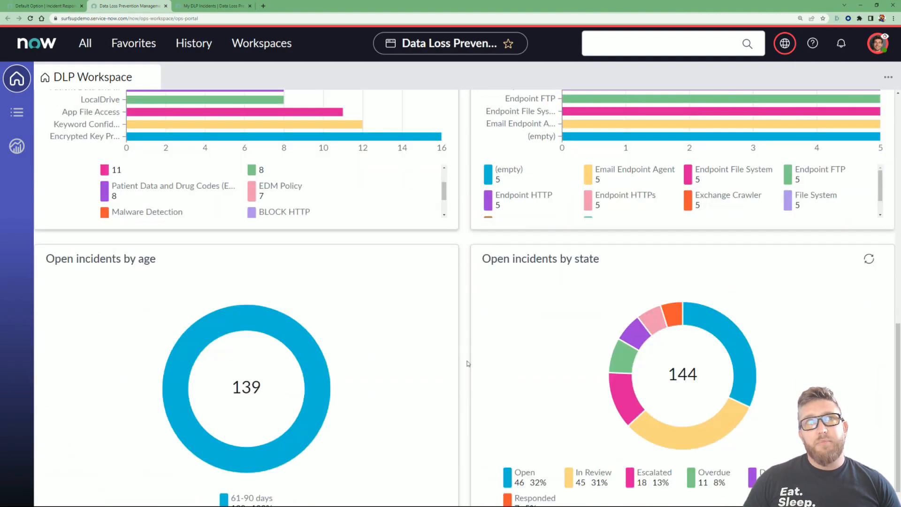
scroll("down", 3)
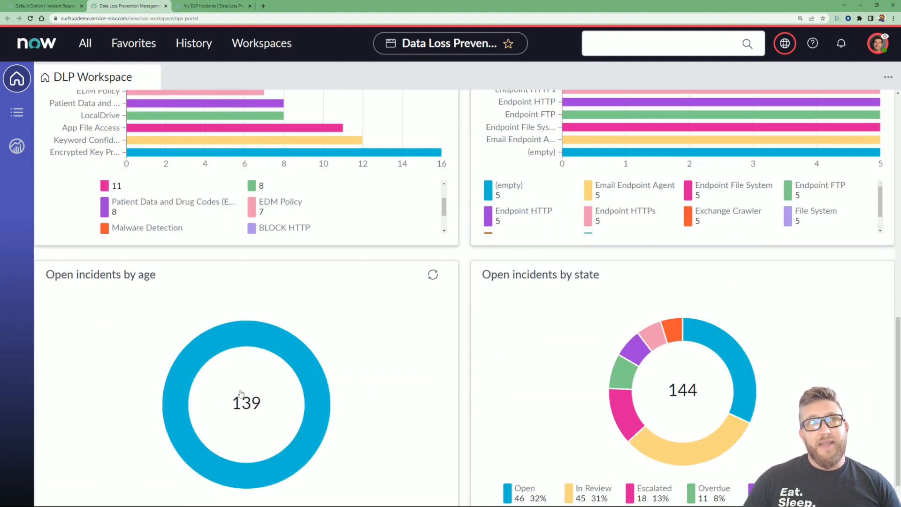
scroll("down", 3)
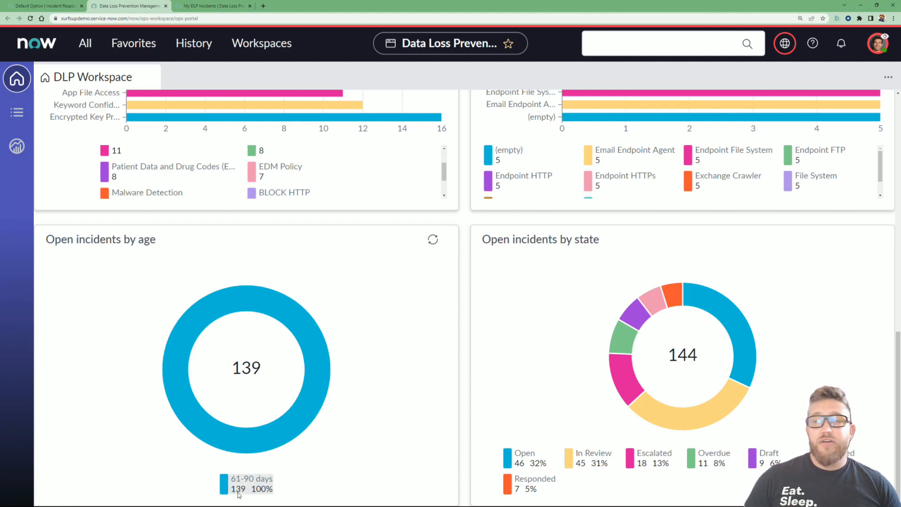
mouse_move(250, 327)
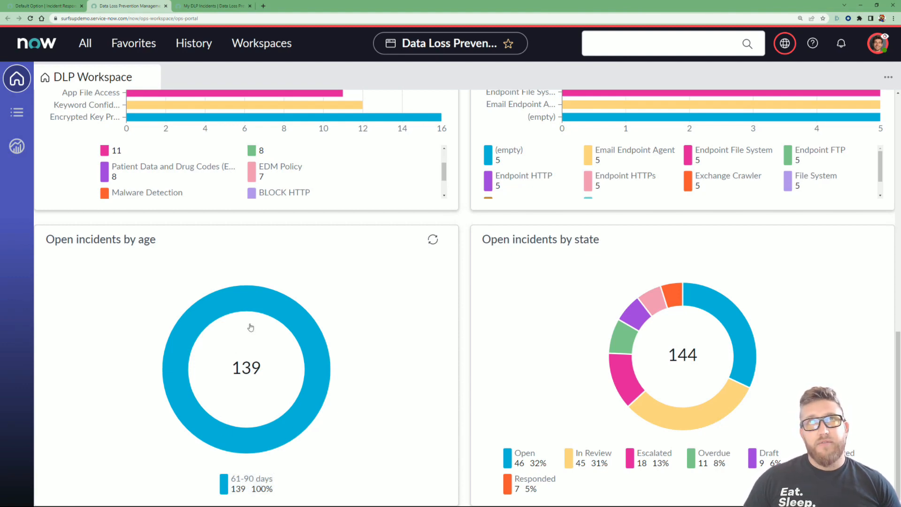
mouse_move(660, 342)
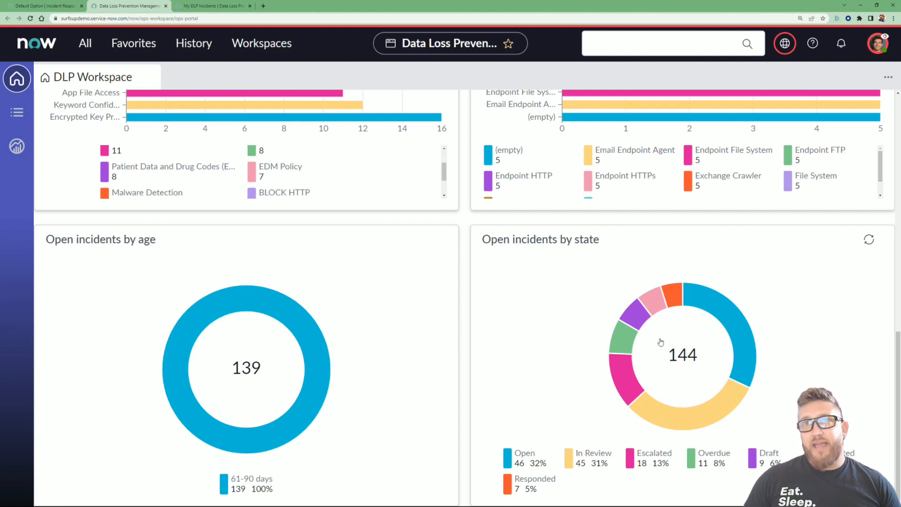
mouse_move(526, 472)
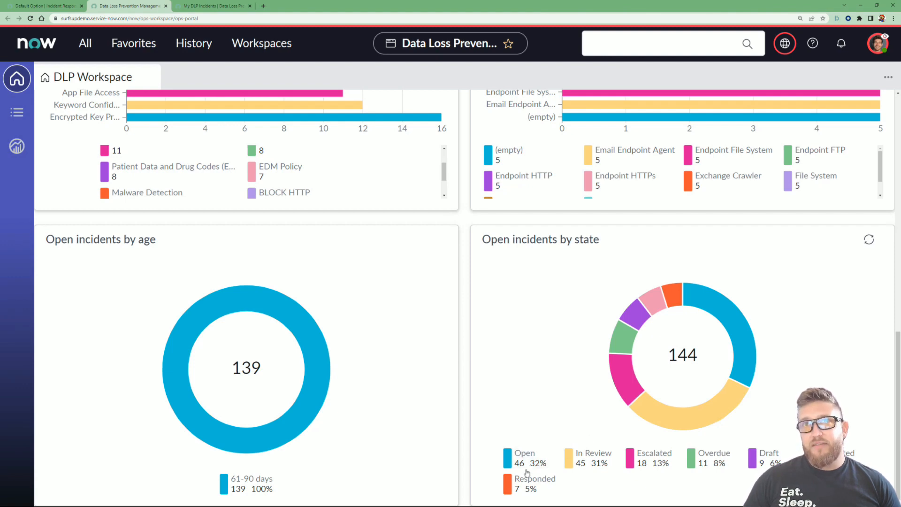
mouse_move(582, 473)
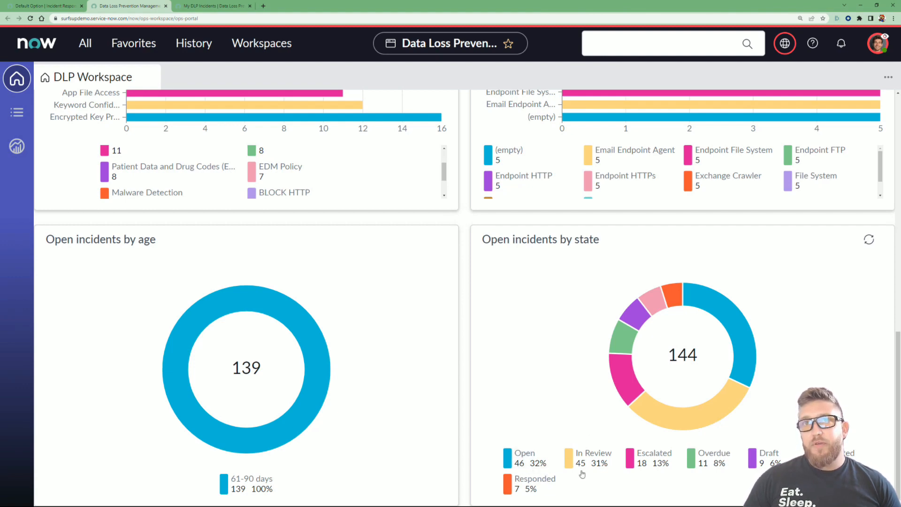
mouse_move(727, 466)
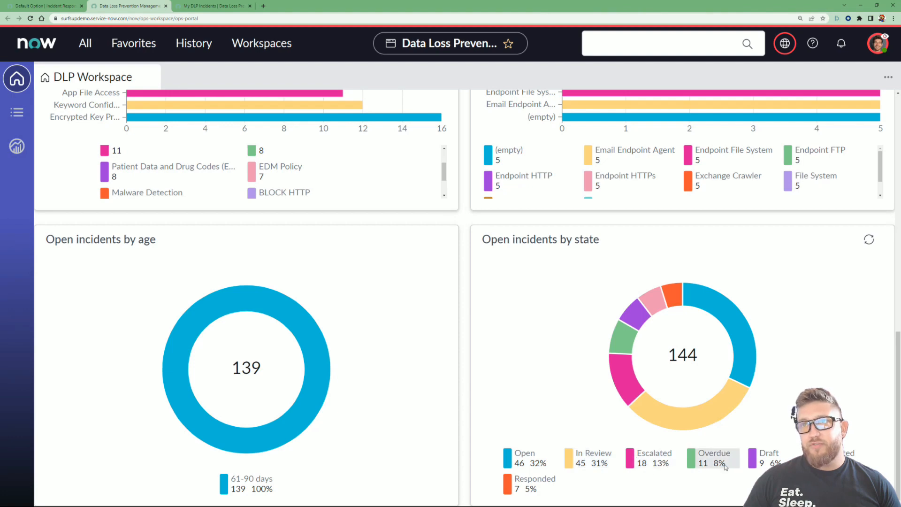
scroll("up", 3)
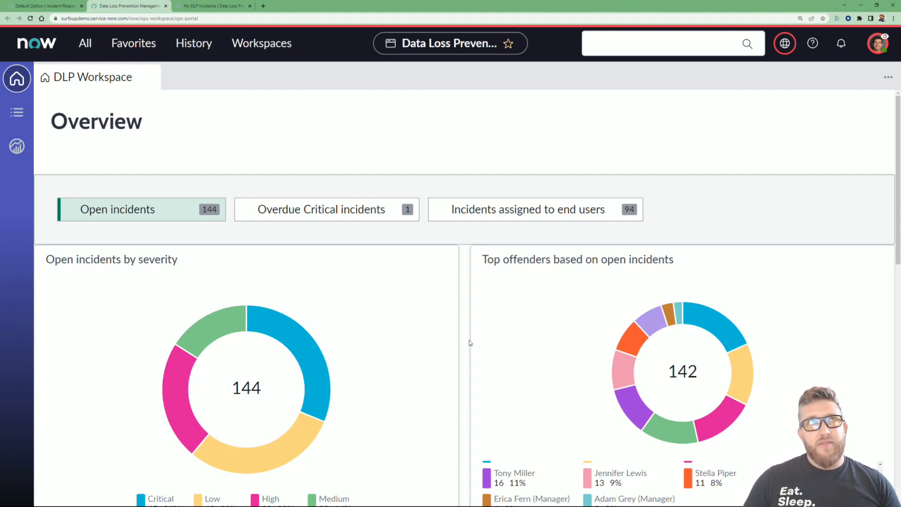
left_click(325, 210)
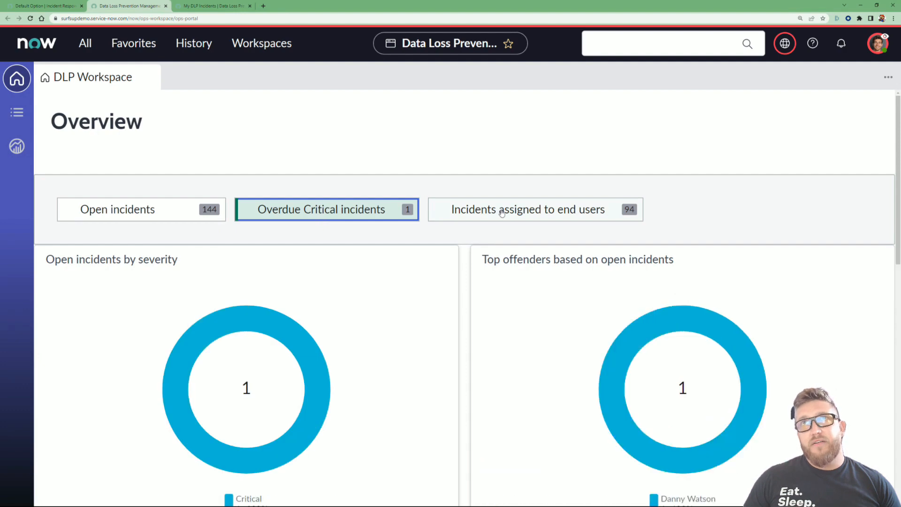
left_click(534, 209)
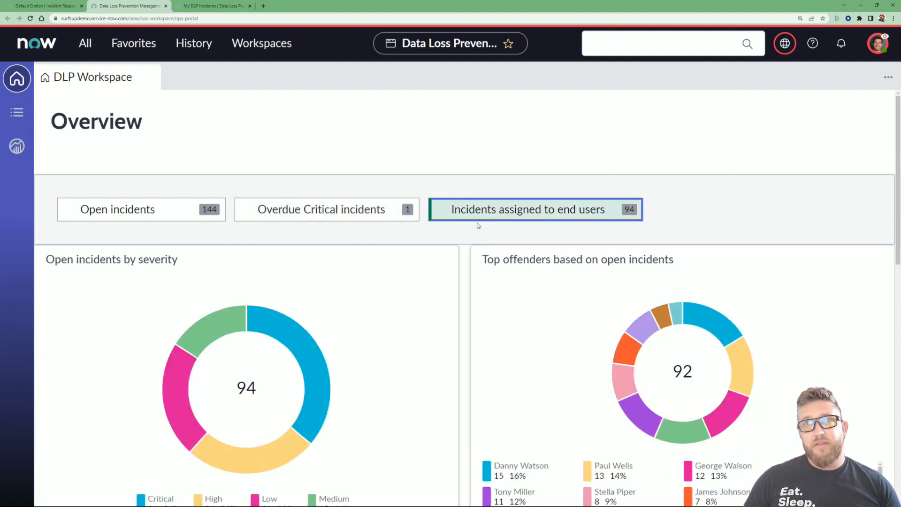
scroll("down", 3)
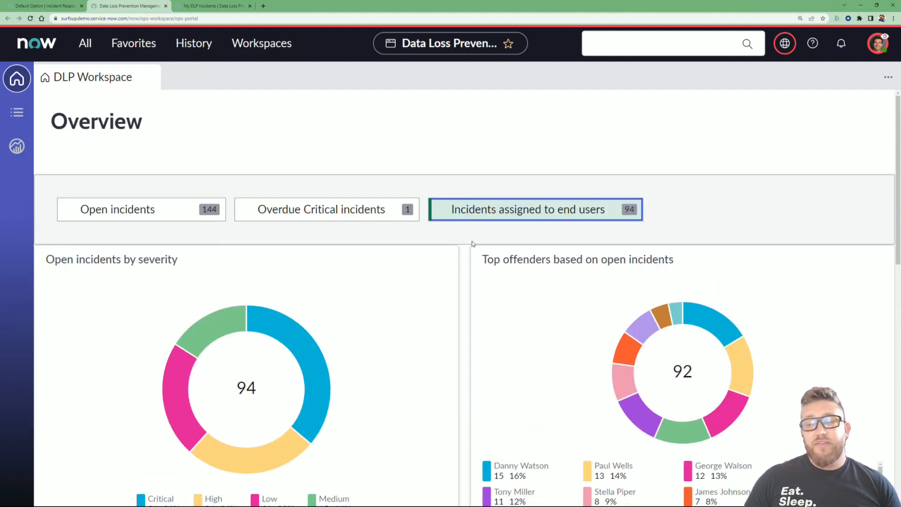
mouse_move(327, 228)
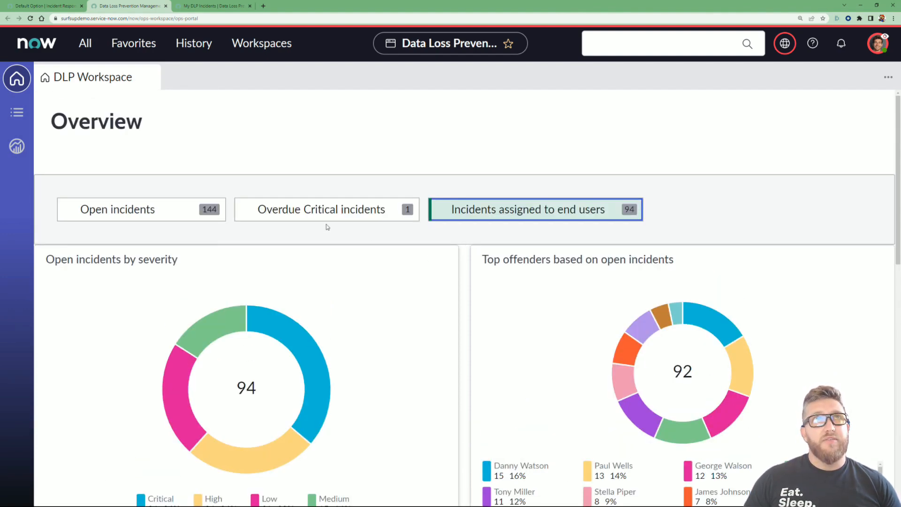
Switch to My DLP Incidents and open critical incident DLP0000006
left_click(213, 6)
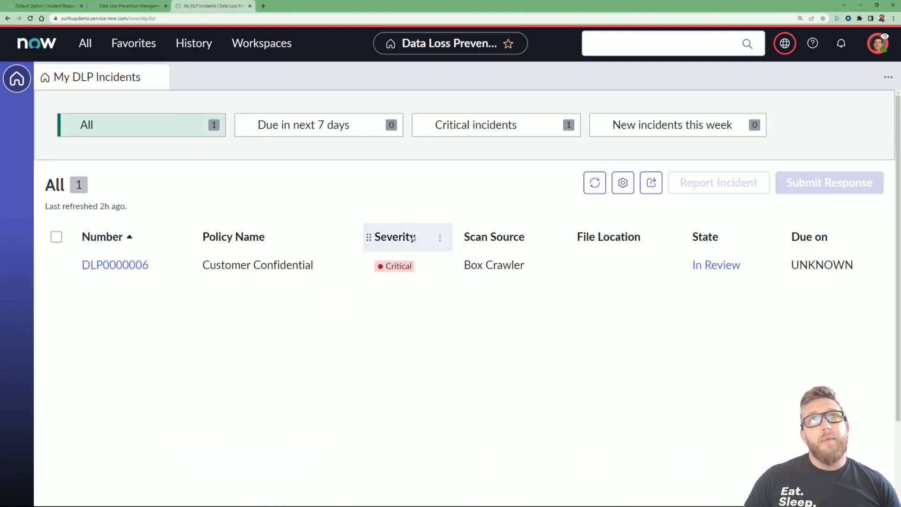
mouse_move(336, 353)
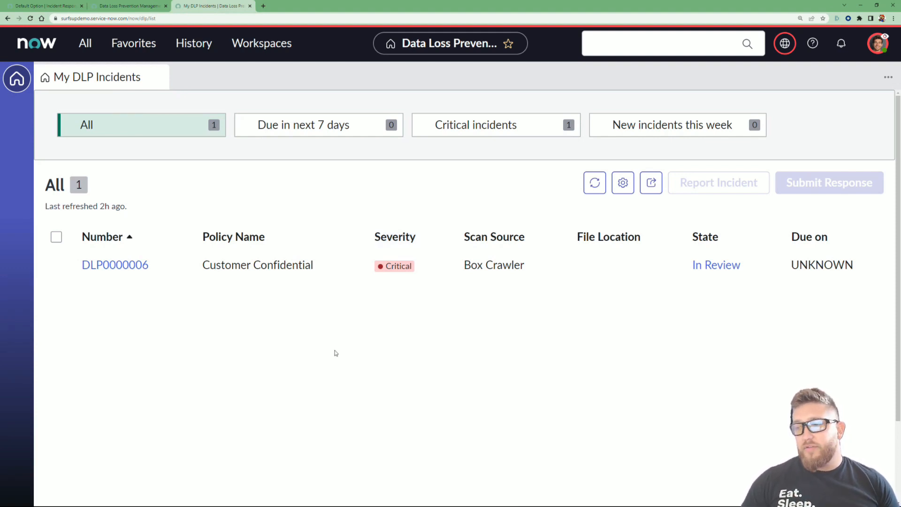
mouse_move(229, 352)
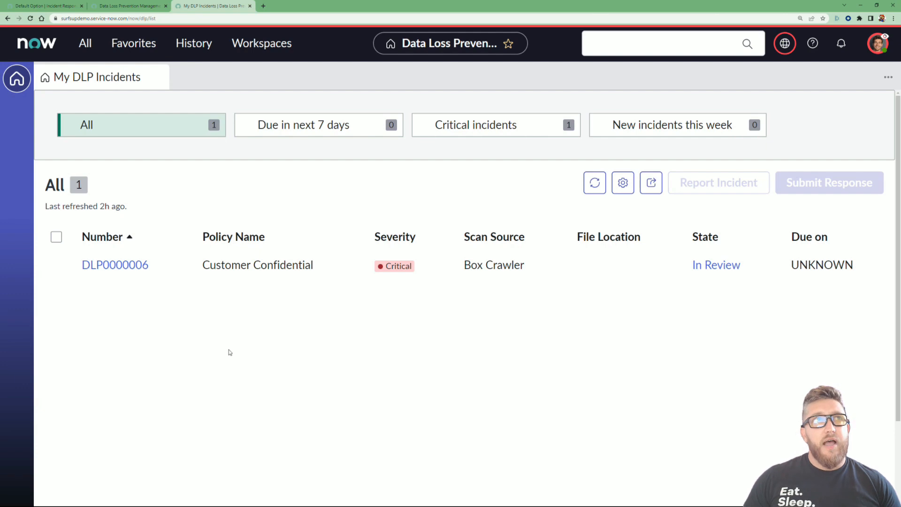
mouse_move(115, 265)
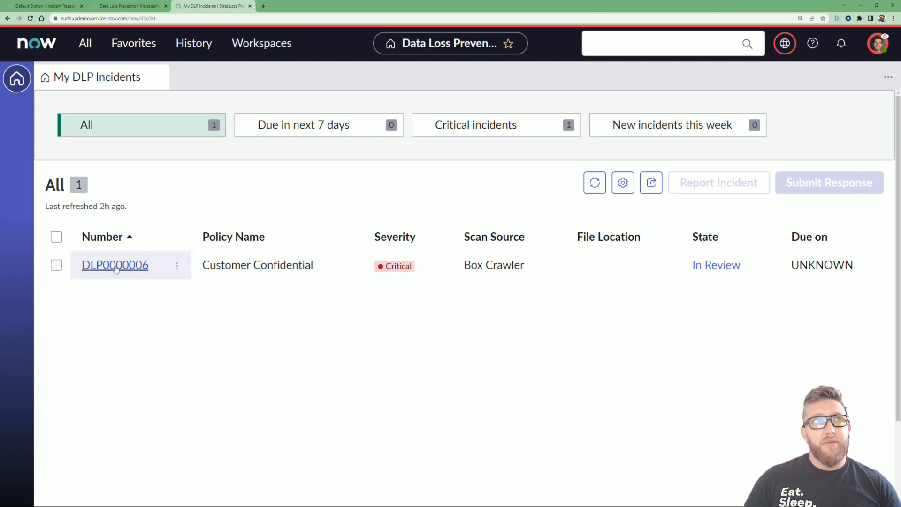
left_click(114, 265)
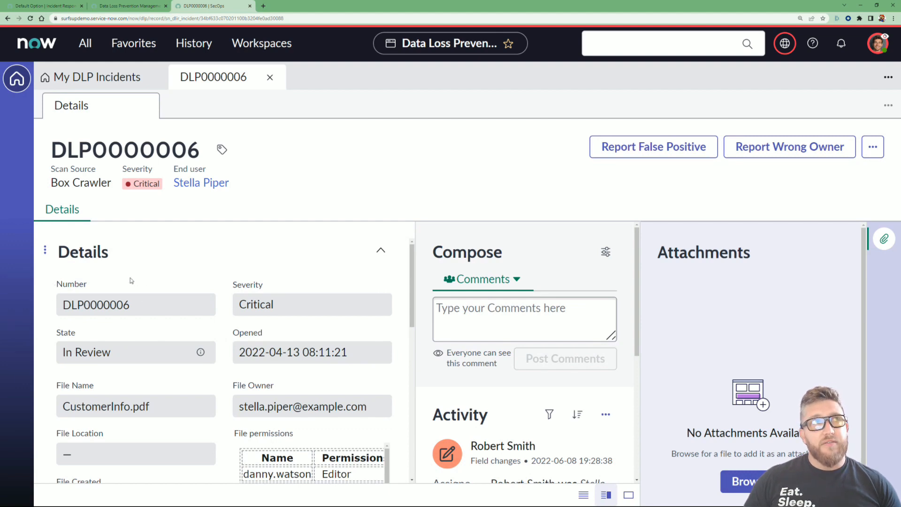
Review the File permissions field showing Editor, CO-OWNER and Previewer, then the assignment and activity history
scroll("down", 3)
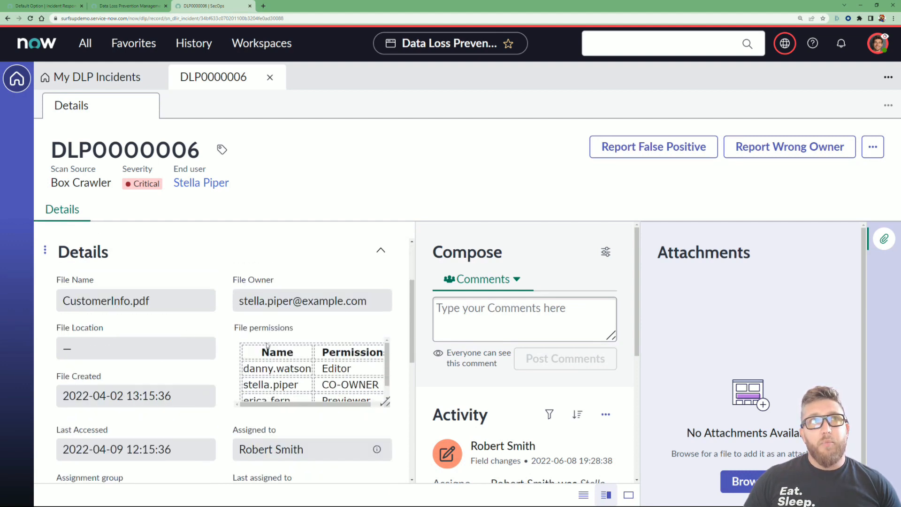
double_click(263, 328)
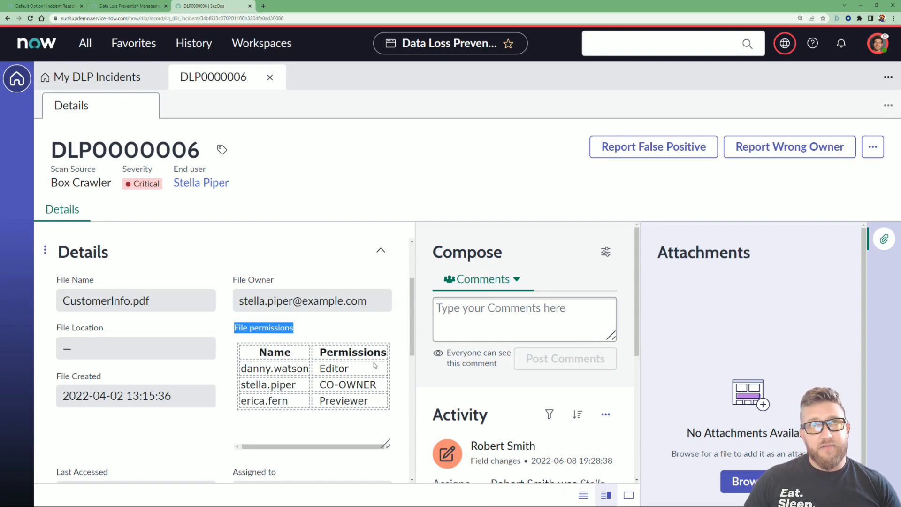
scroll("down", 3)
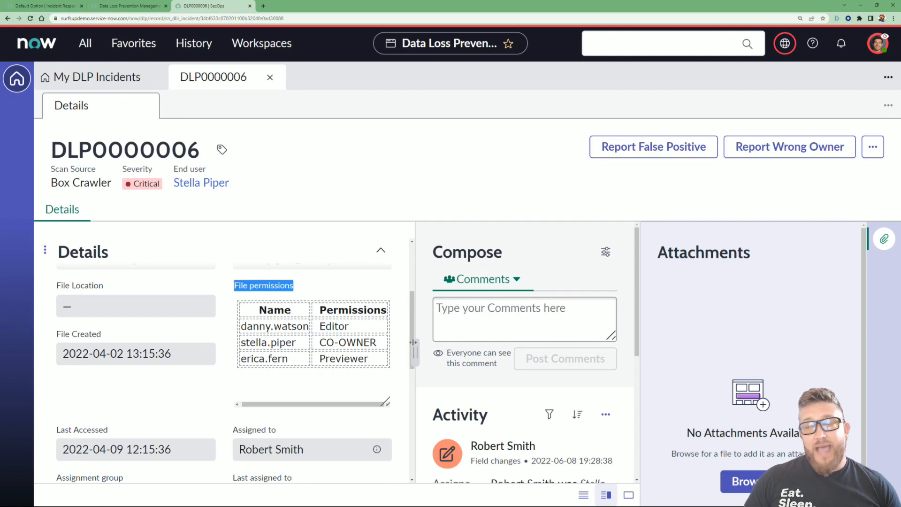
scroll("down", 3)
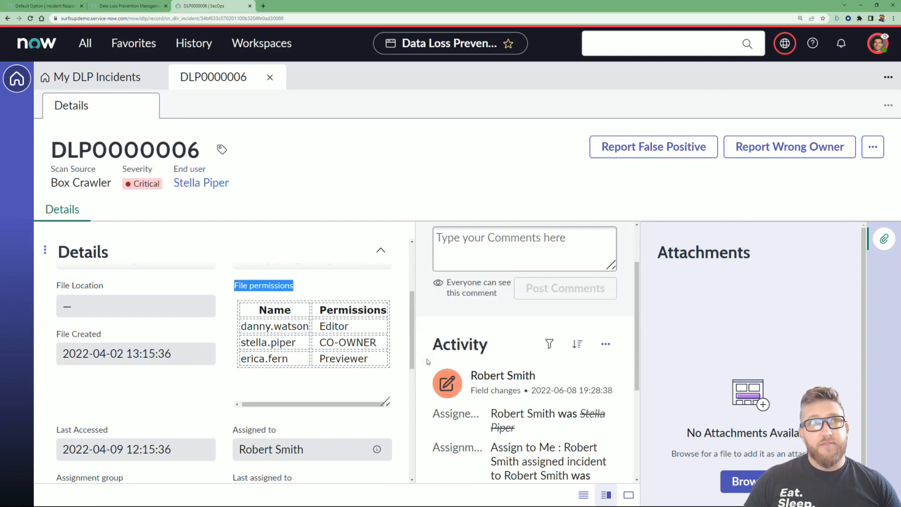
scroll("down", 3)
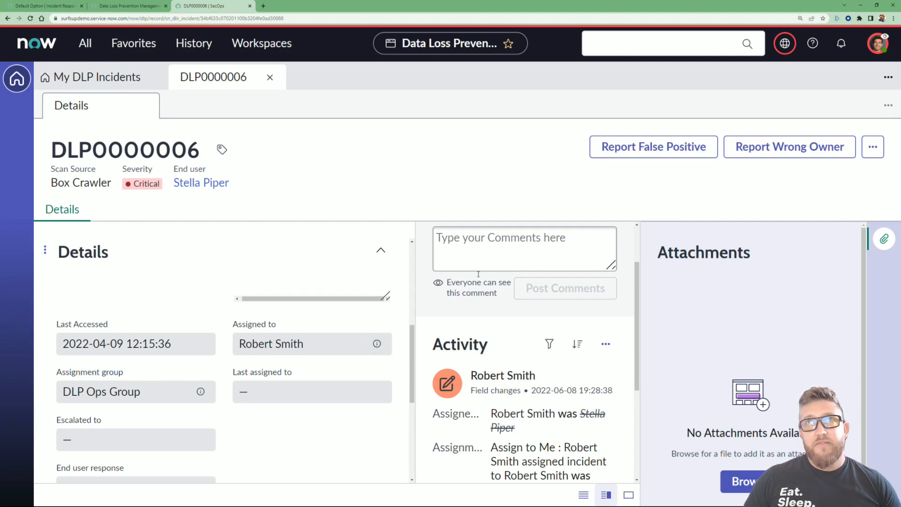
scroll("down", 3)
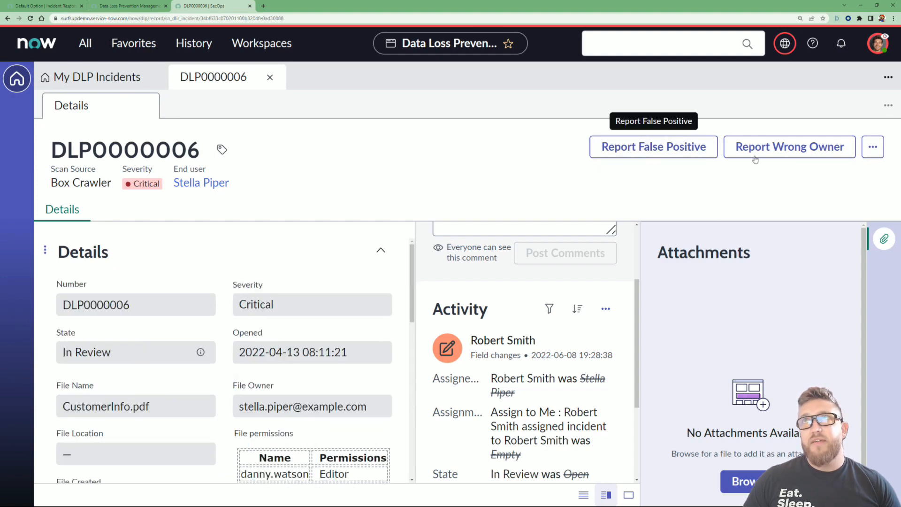
mouse_move(750, 176)
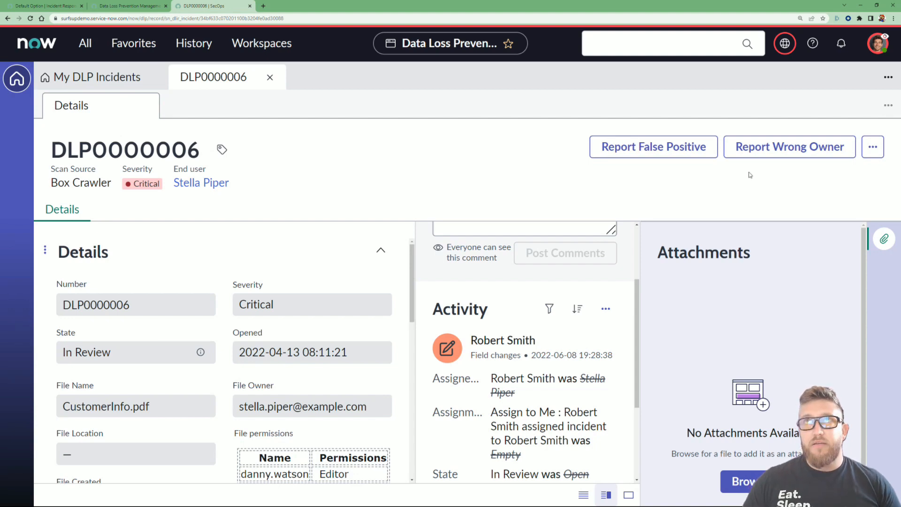
mouse_move(654, 146)
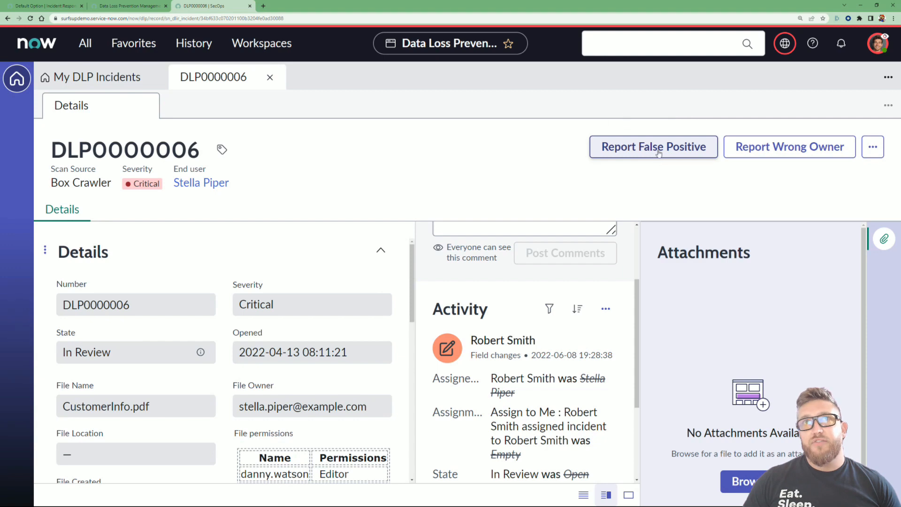
mouse_move(654, 147)
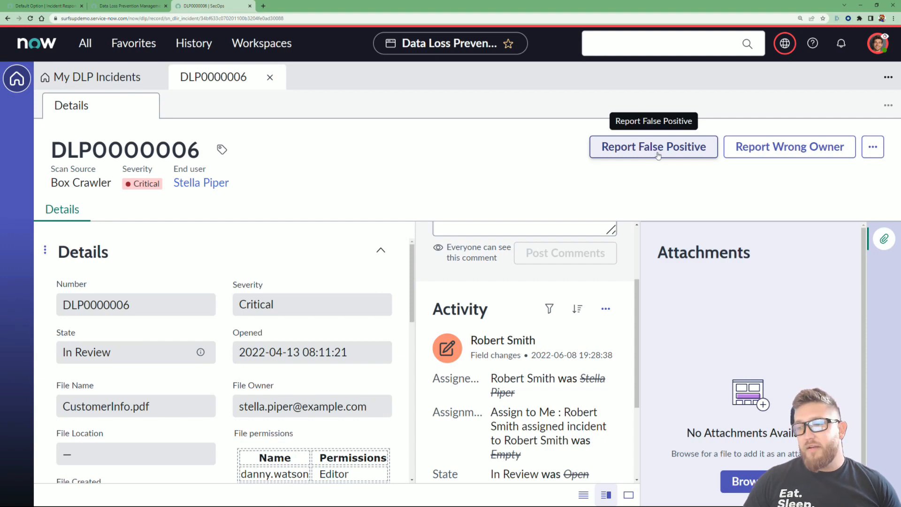
mouse_move(789, 146)
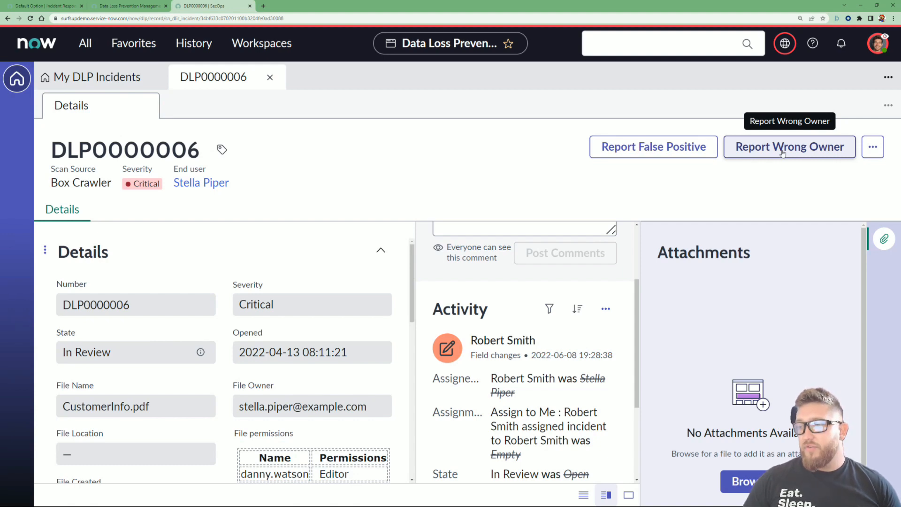
Start a Compose Email action from incident DLP0000006's more-actions menu
left_click(872, 146)
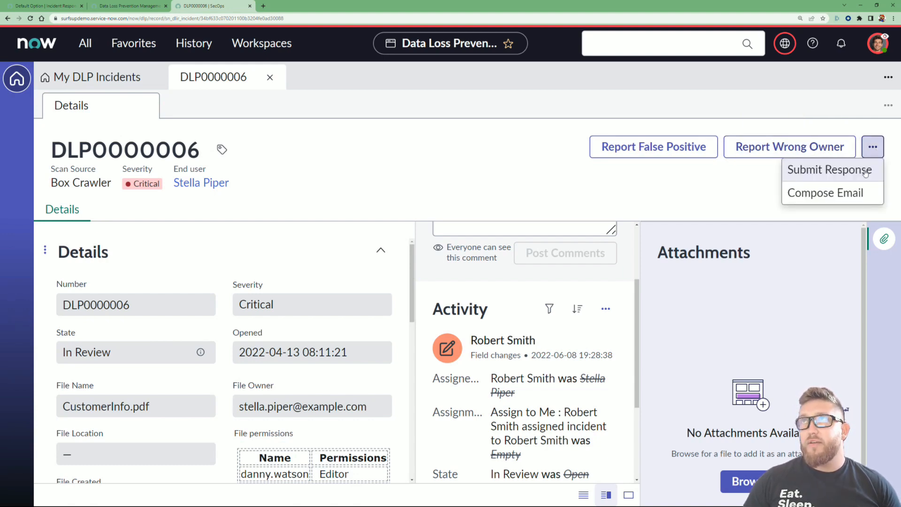
left_click(826, 192)
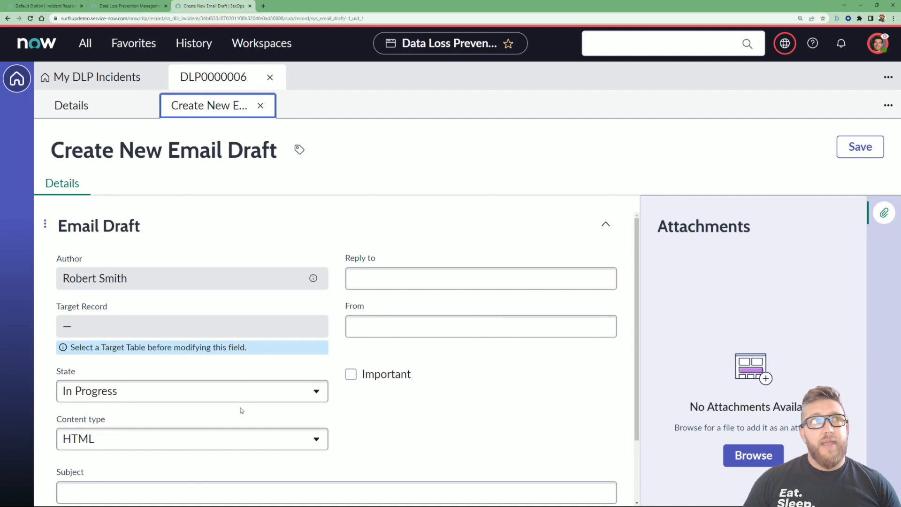
Set the email draft's State to Complete and place the cursor in the empty Body field
left_click(191, 390)
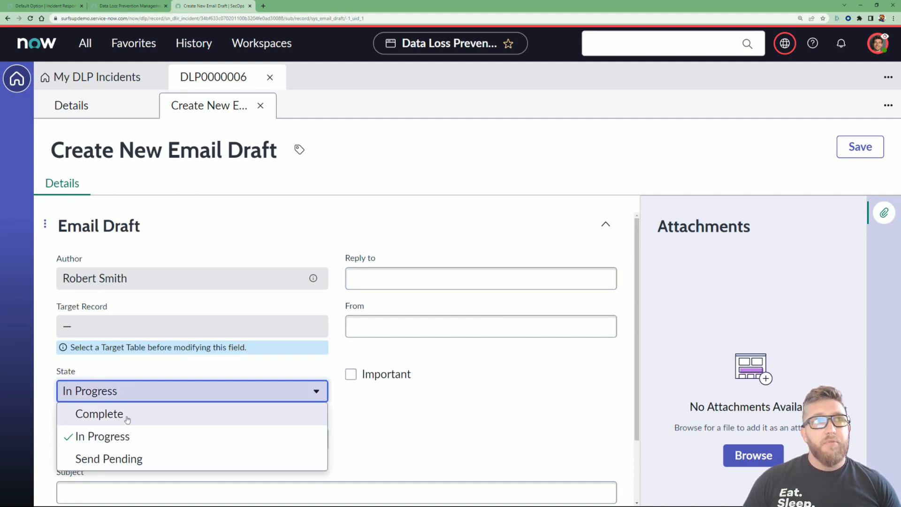
left_click(99, 414)
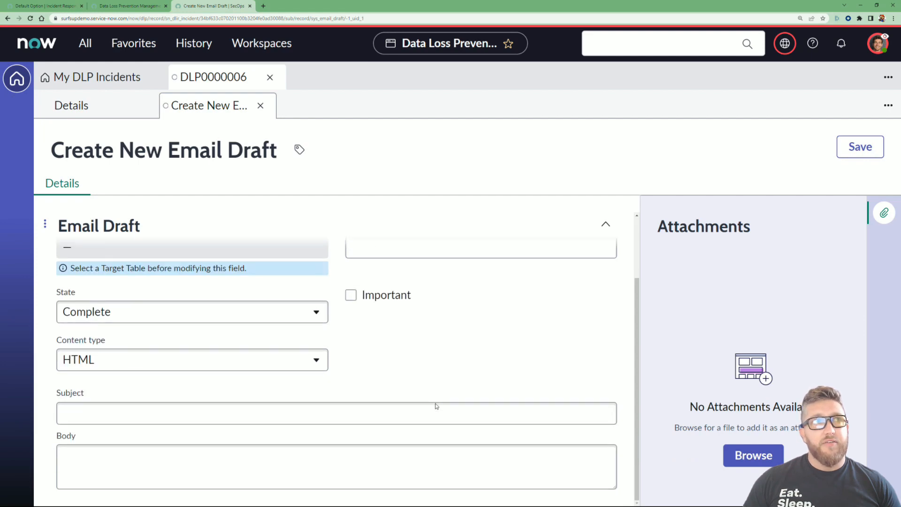
left_click(336, 466)
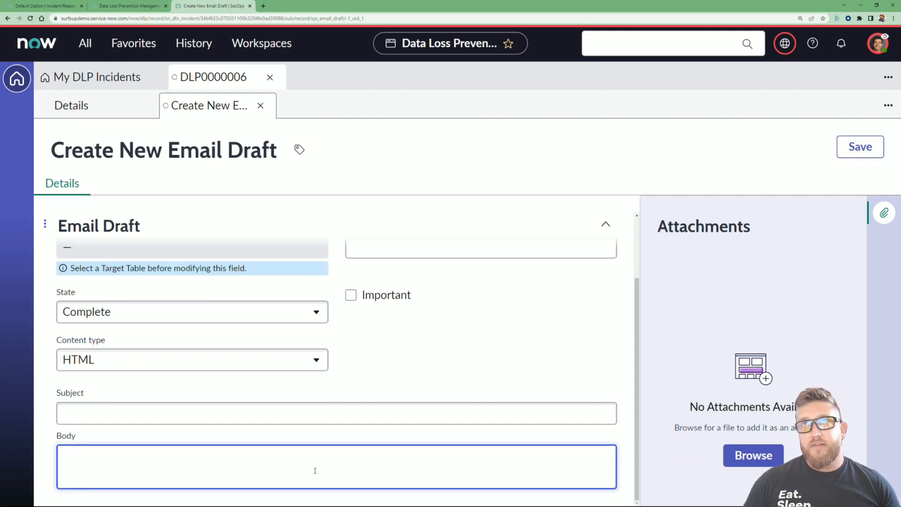
scroll("up", 3)
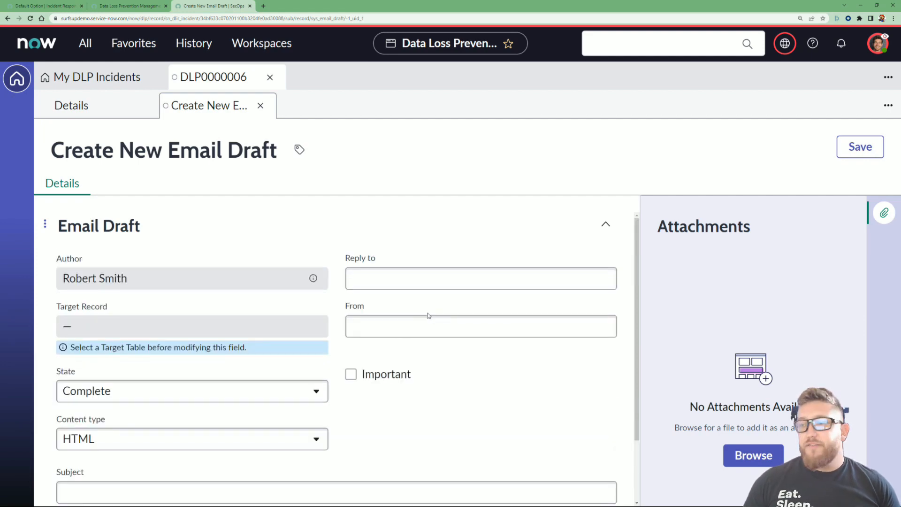